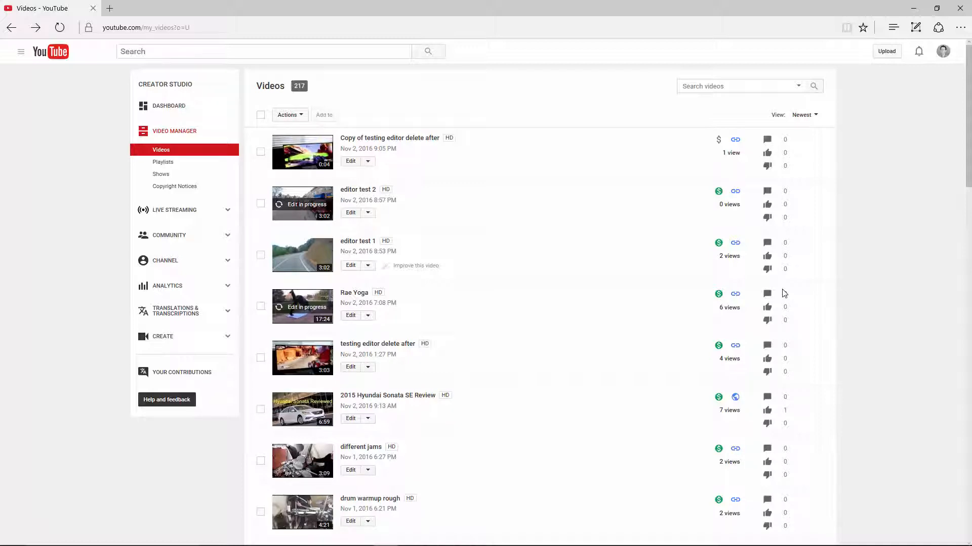
pyautogui.moveTo(665, 256)
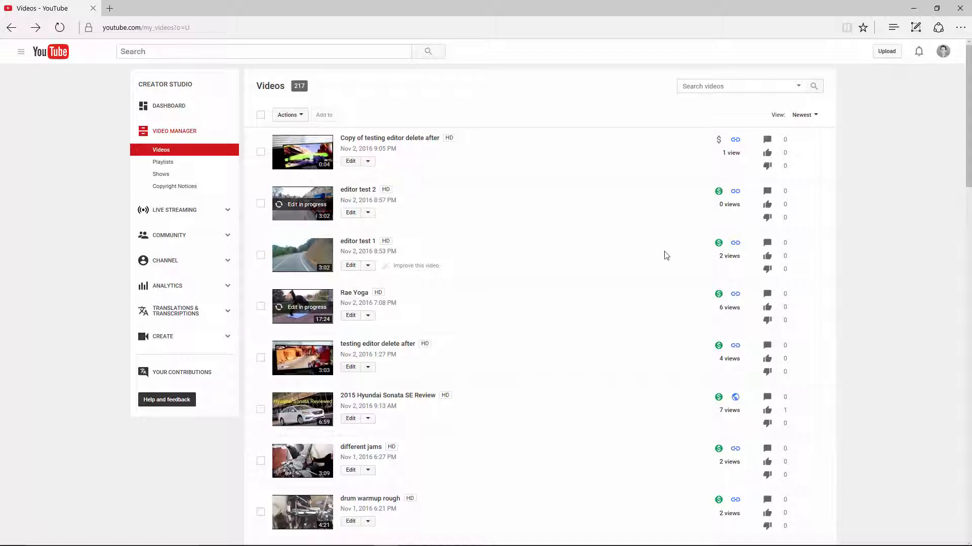
pyautogui.moveTo(198, 140)
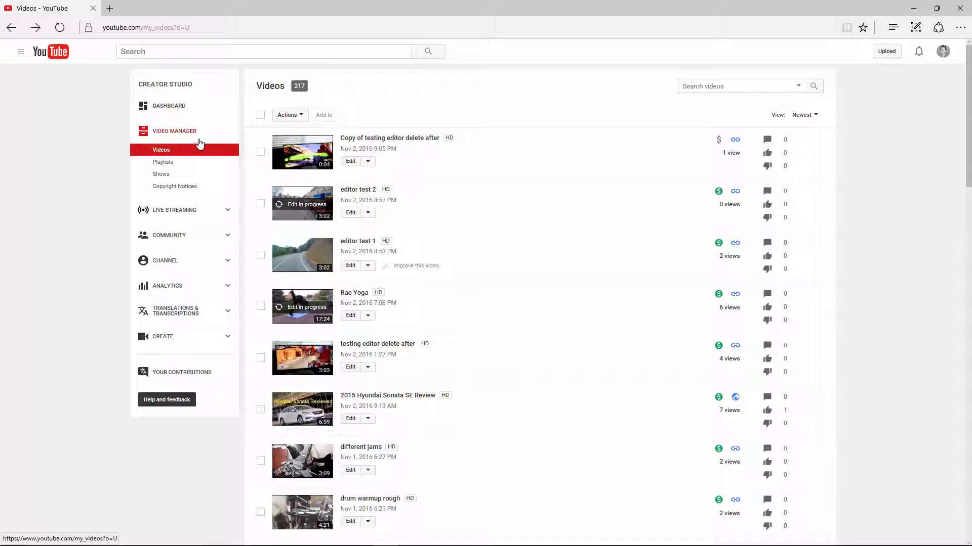
pyautogui.moveTo(426, 100)
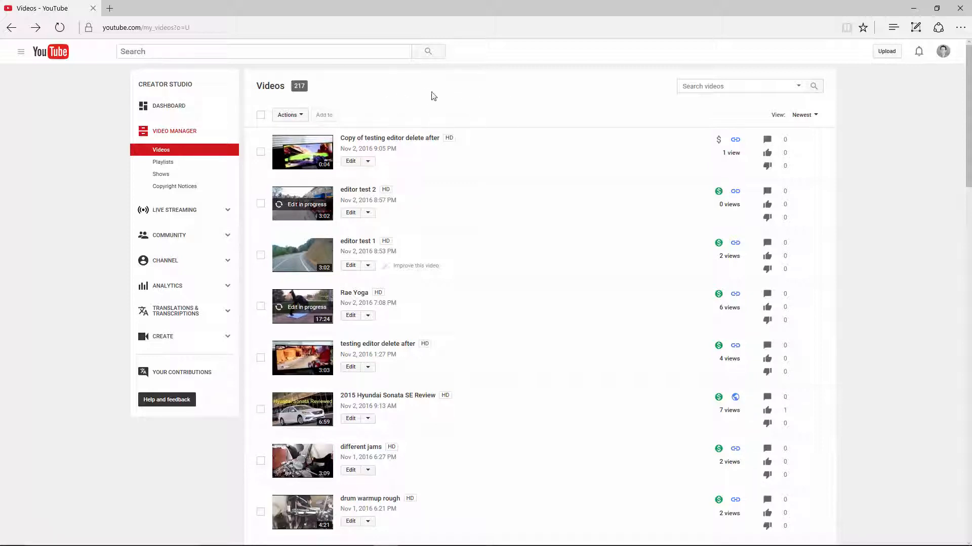
# Open the Audio Library of free music from the Create section
pyautogui.click(943, 51)
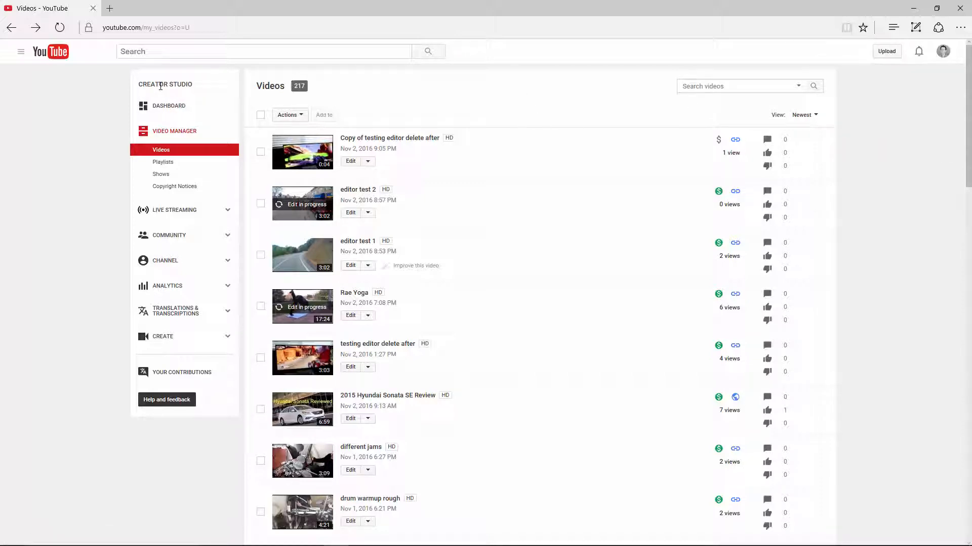
pyautogui.moveTo(174, 131)
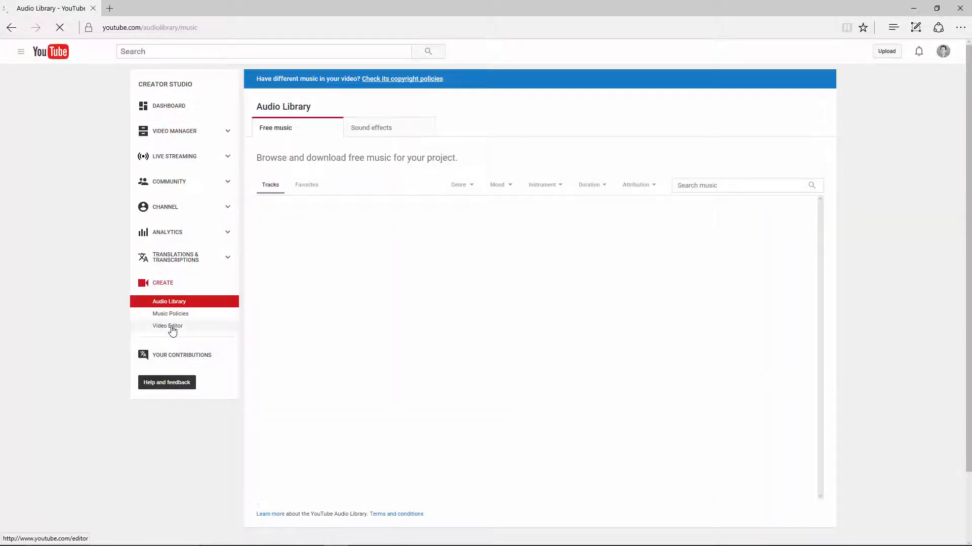
# Open the online Video Editor and try enabling Slow motion on the clip
pyautogui.click(167, 326)
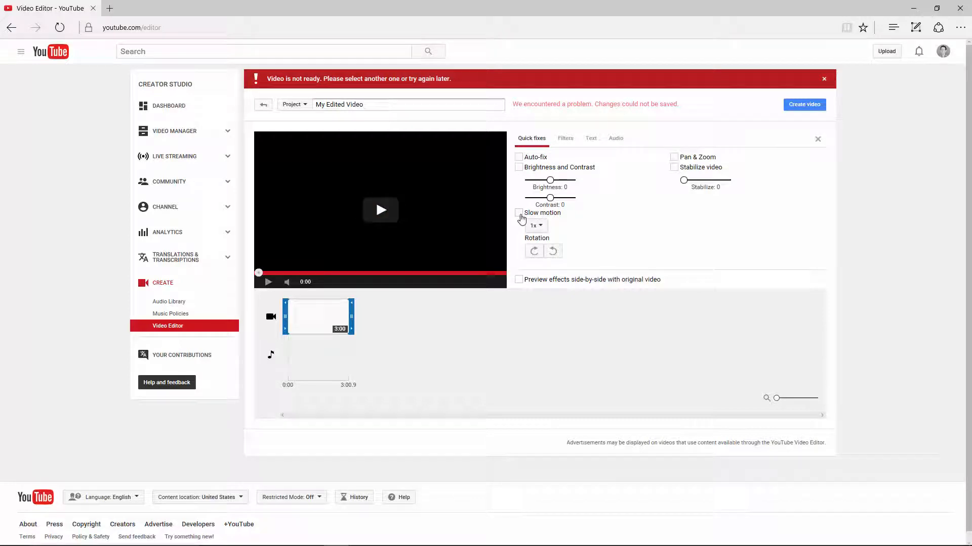
pyautogui.click(518, 212)
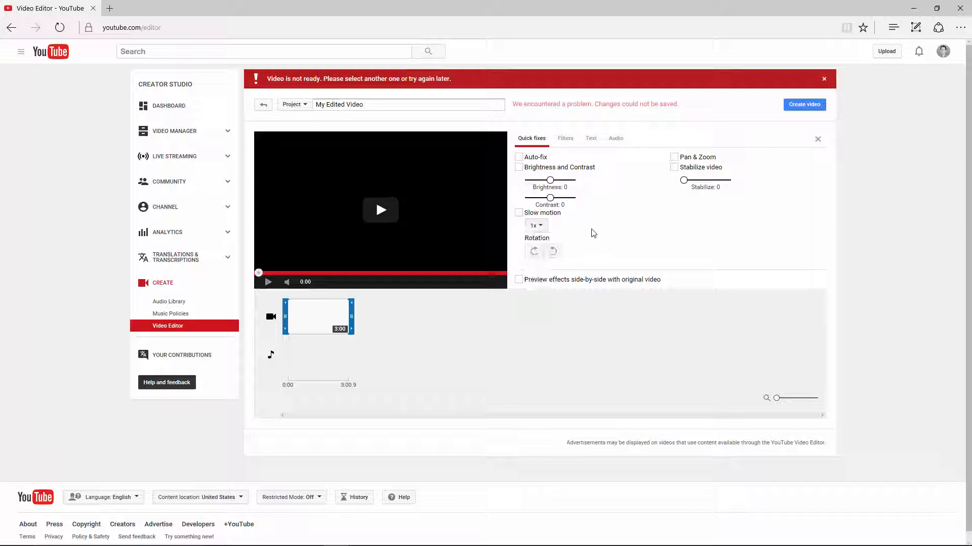
pyautogui.moveTo(519, 208)
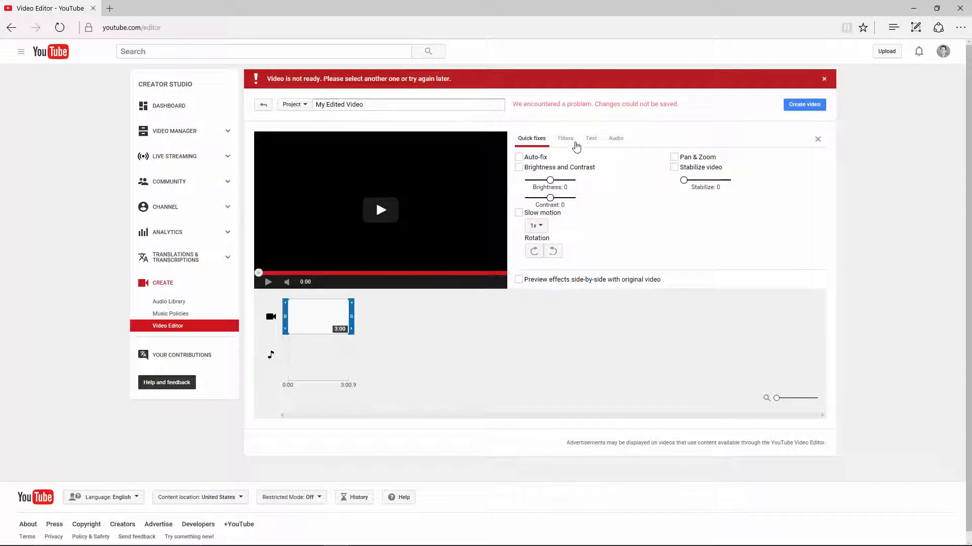
pyautogui.moveTo(693, 236)
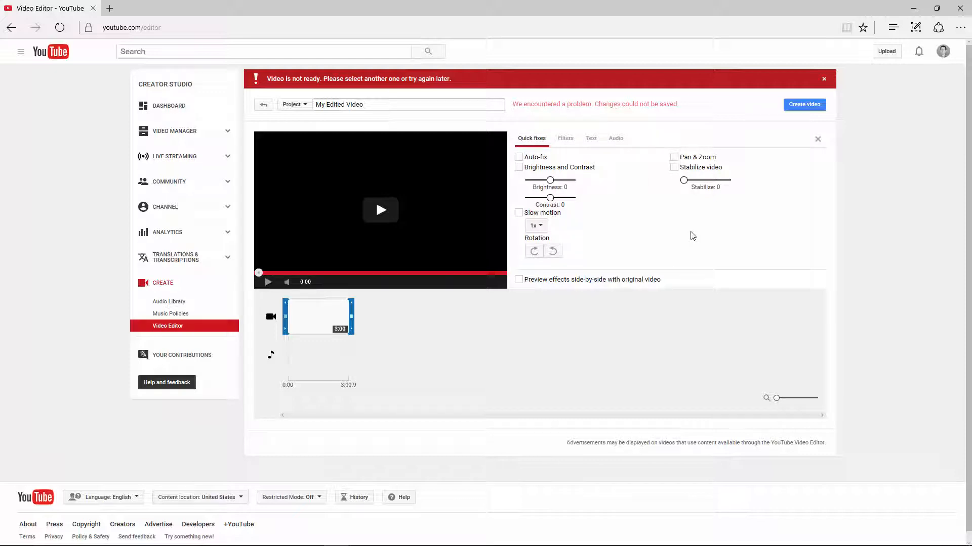
pyautogui.moveTo(174, 130)
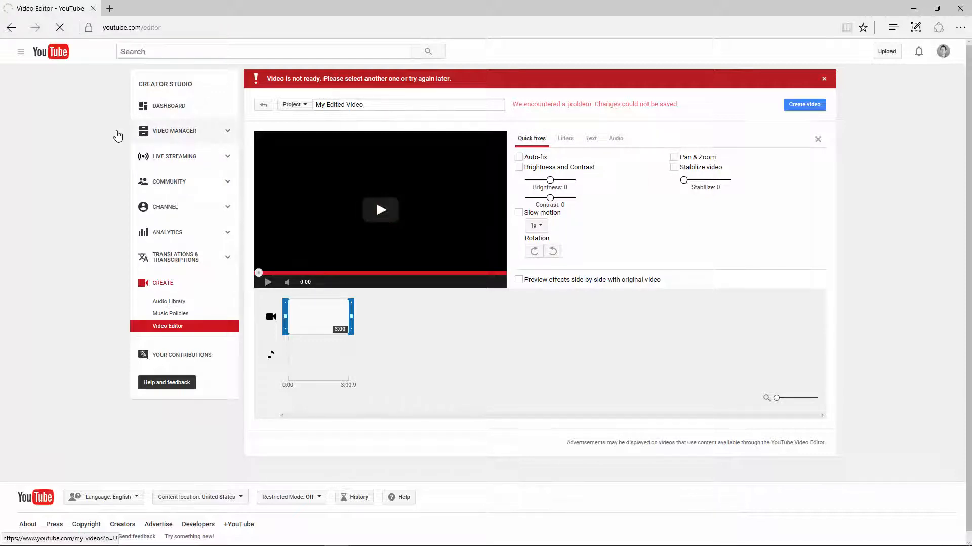
# From Video Manager open 'editor test 1', go to Enhancements and play the original-versus-preview
pyautogui.click(174, 130)
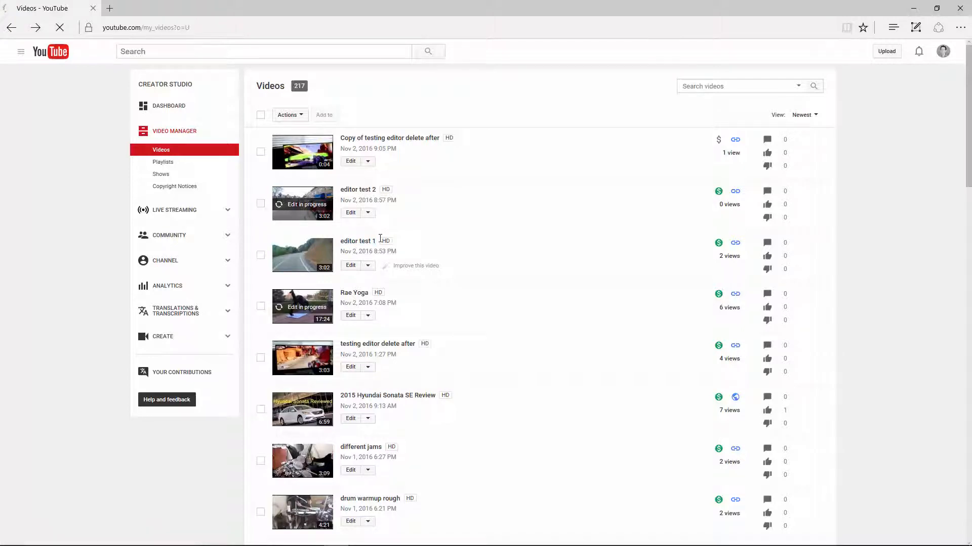
pyautogui.click(350, 265)
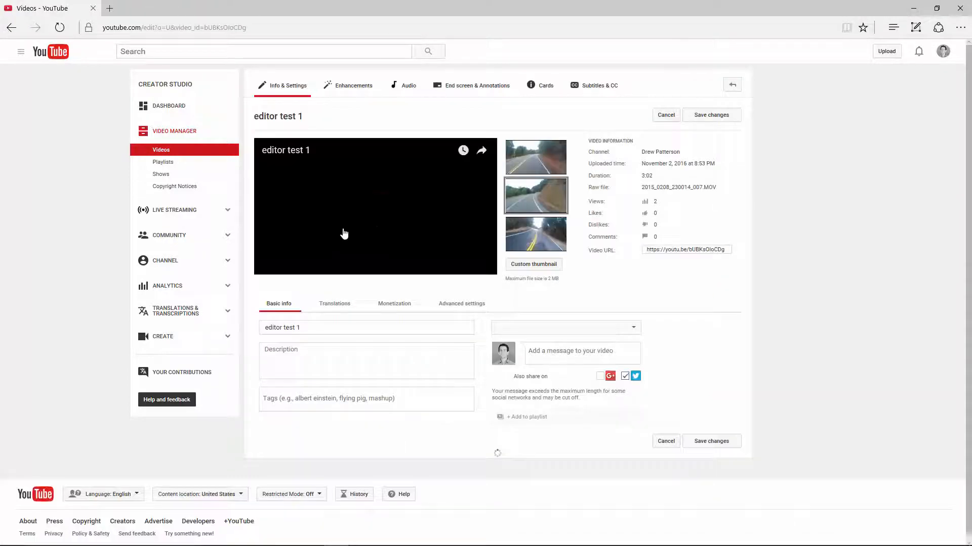
pyautogui.click(354, 85)
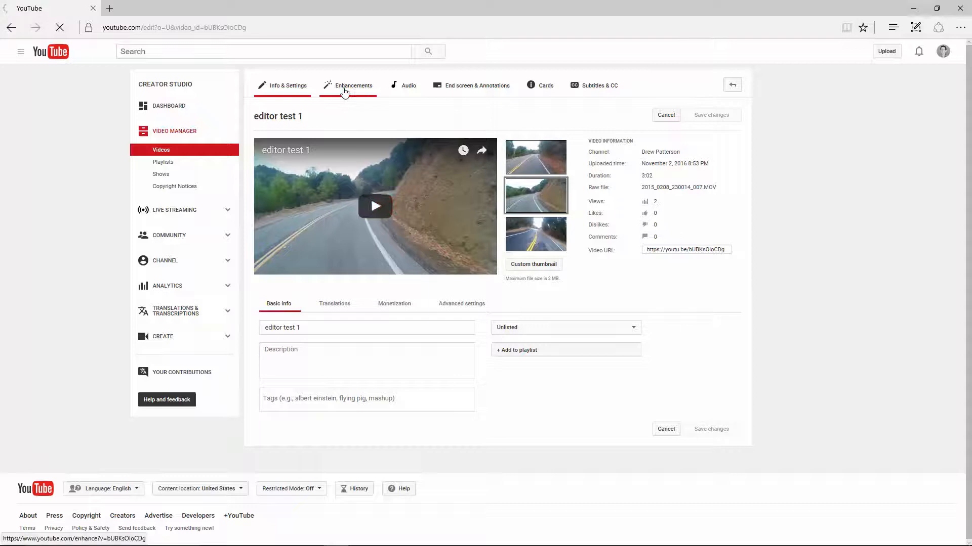
pyautogui.click(354, 85)
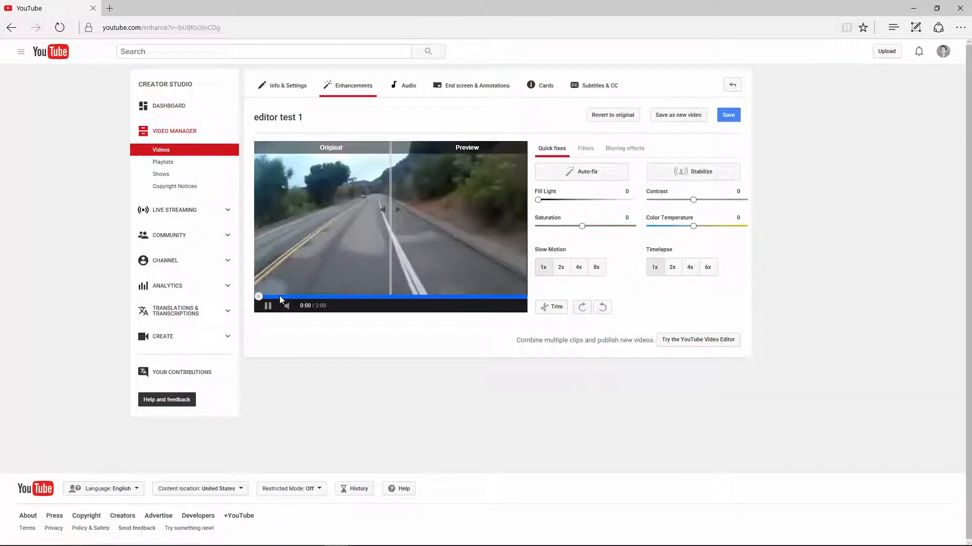
pyautogui.click(267, 306)
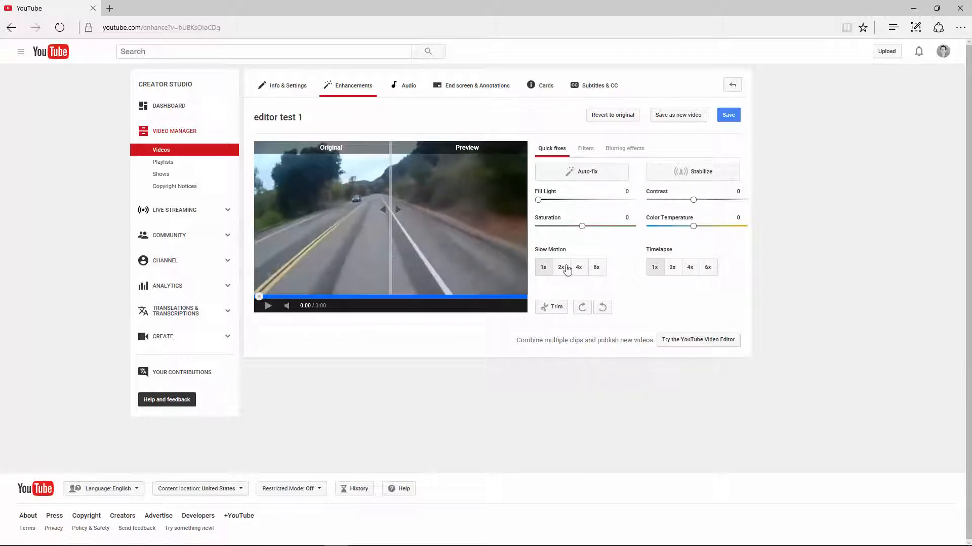
pyautogui.moveTo(619, 258)
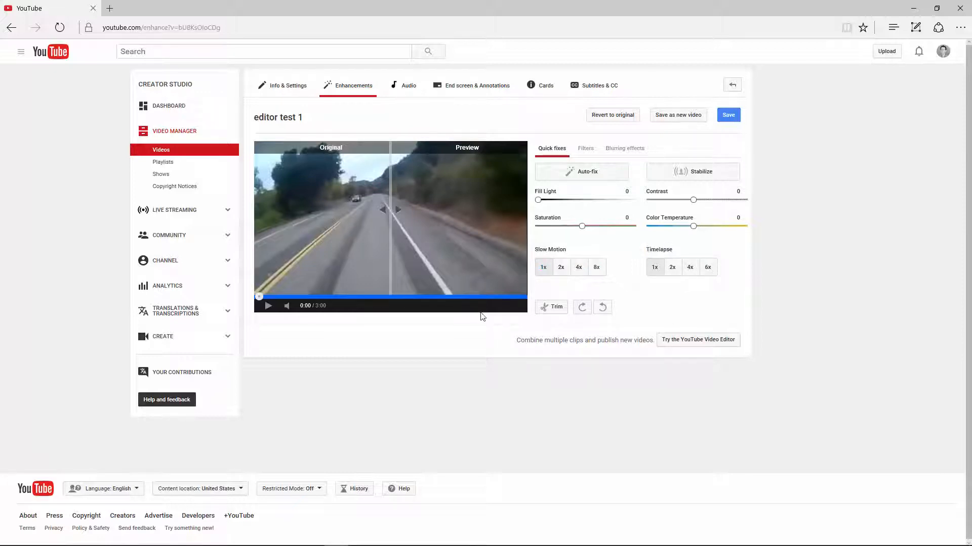
# Trim the ride down to a section about 0:59 long and confirm with Done
pyautogui.click(551, 307)
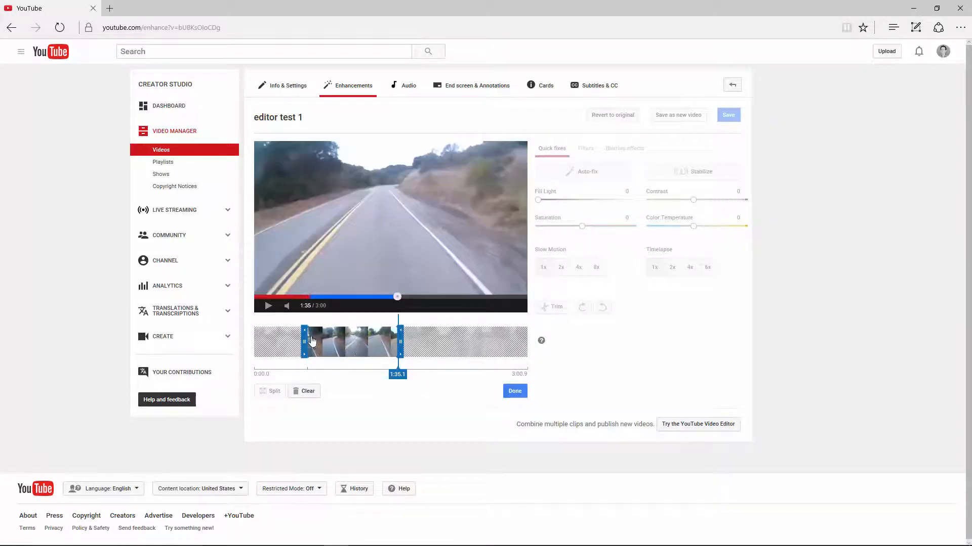
pyautogui.moveTo(319, 361)
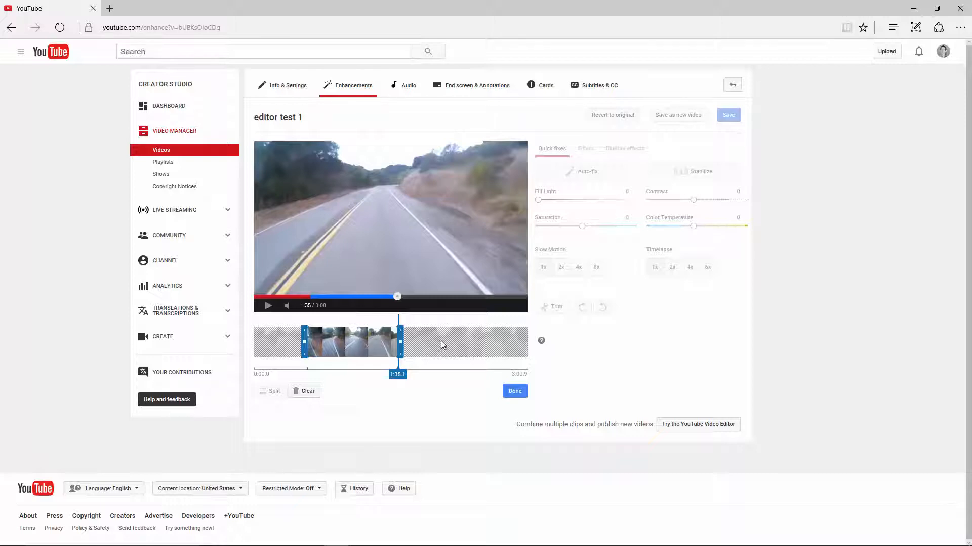
pyautogui.moveTo(515, 391)
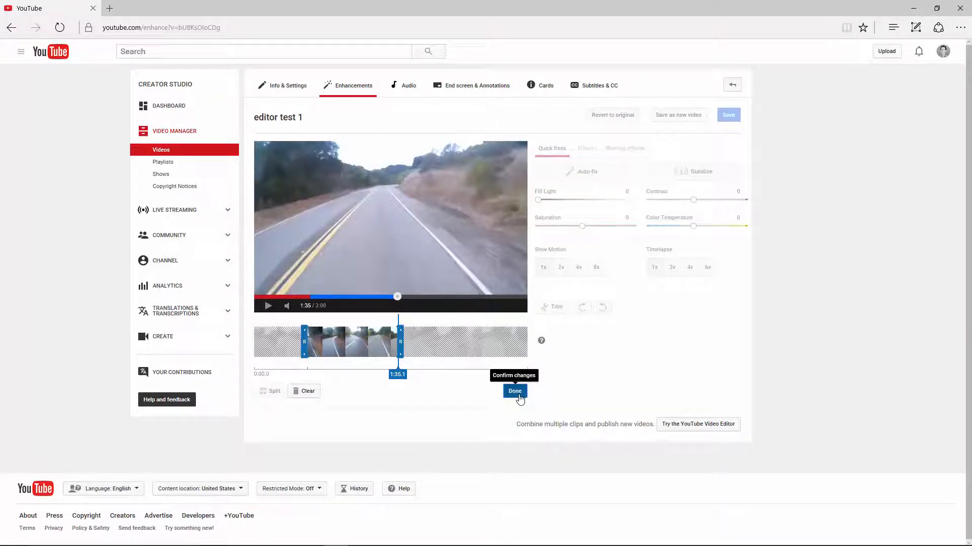
pyautogui.click(514, 391)
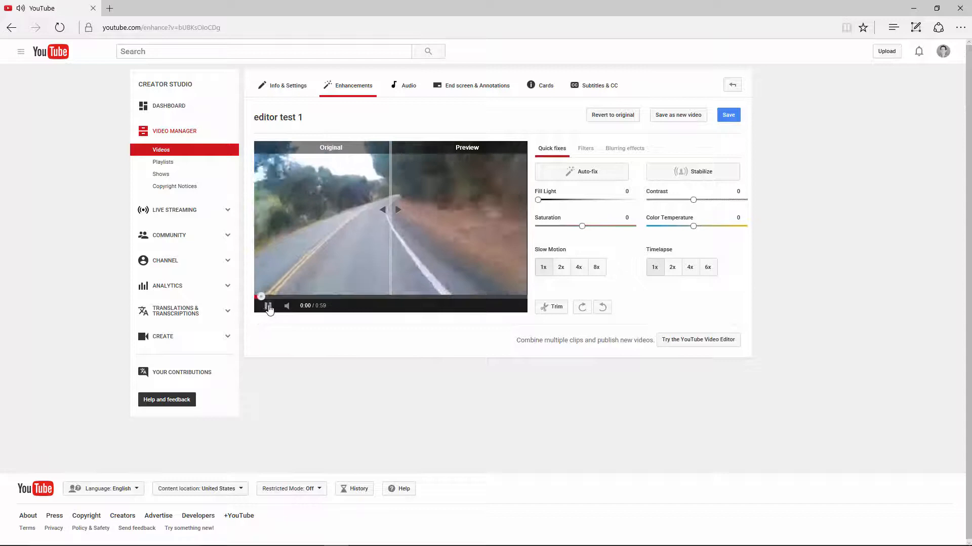
# Apply a 6x Timelapse to the trimmed ride, shrinking it to 0:09
pyautogui.click(267, 306)
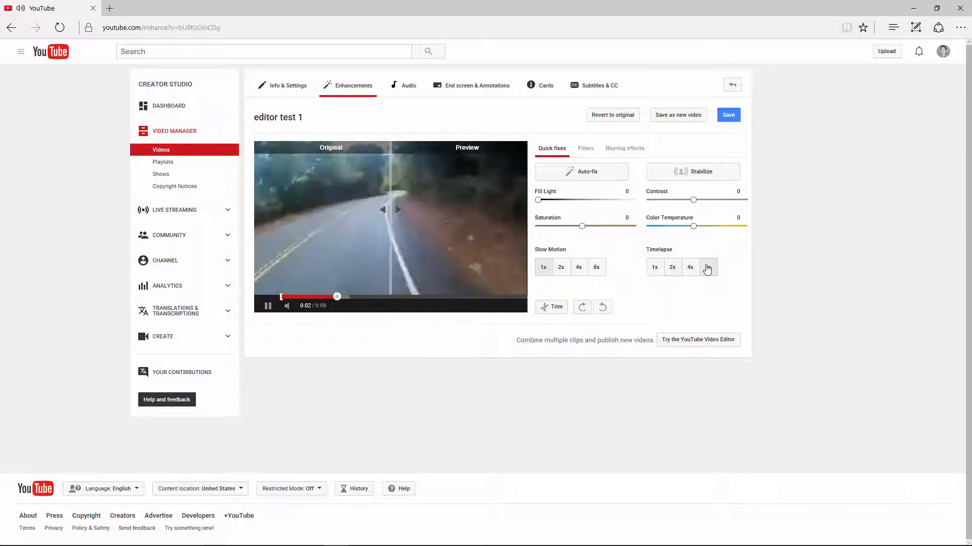
pyautogui.click(707, 268)
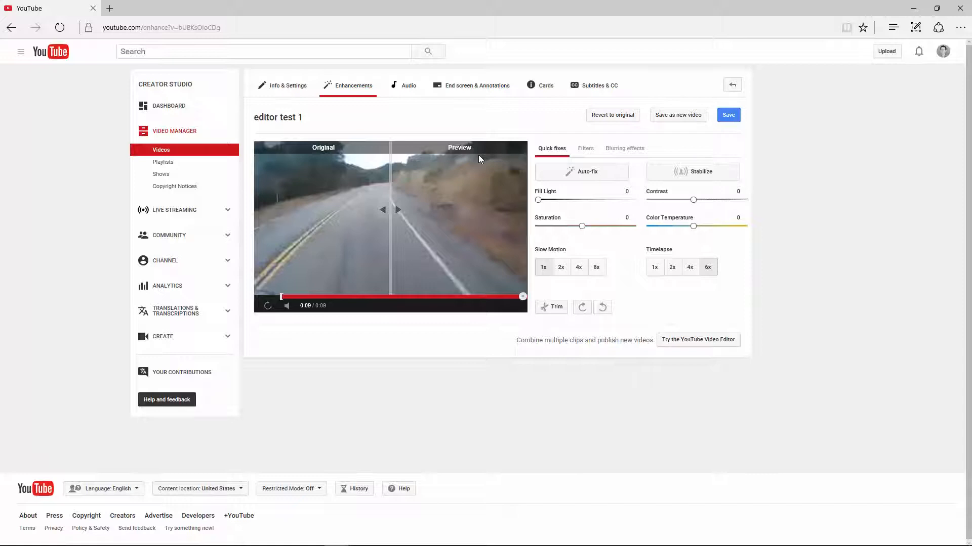
pyautogui.moveTo(504, 153)
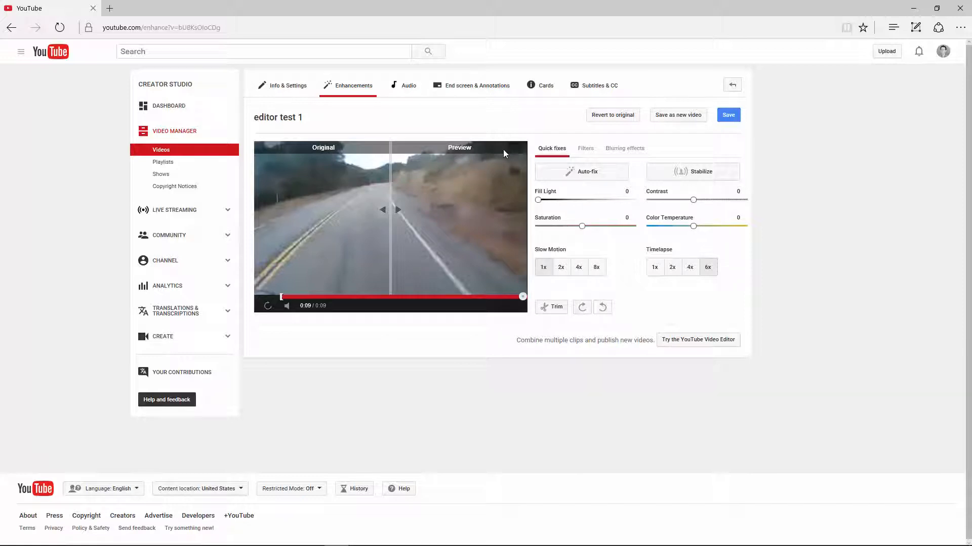
pyautogui.moveTo(693, 265)
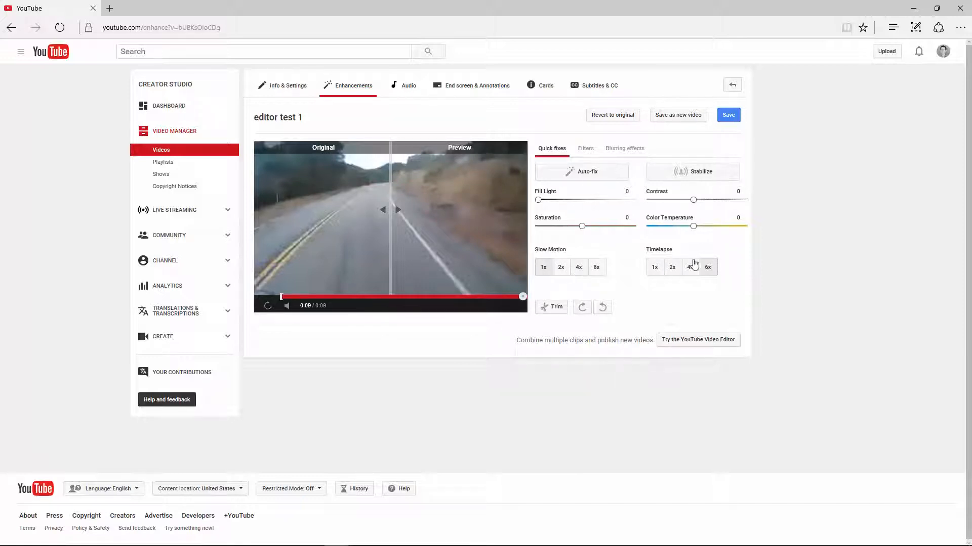
pyautogui.moveTo(728, 114)
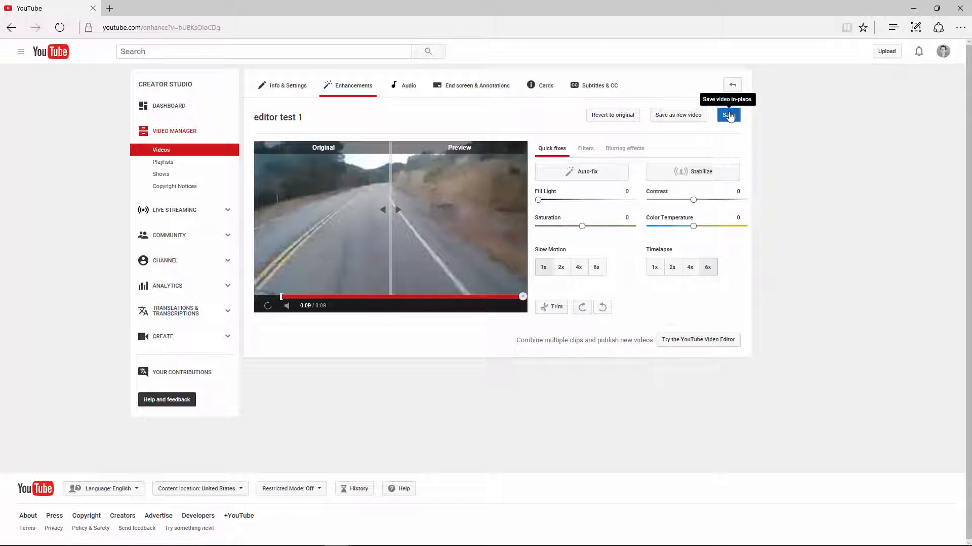
pyautogui.moveTo(700, 76)
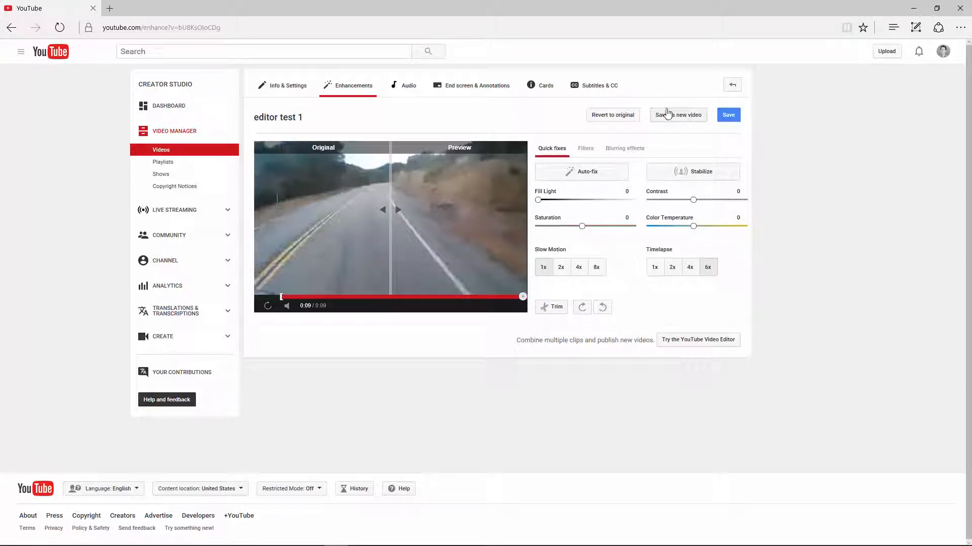
pyautogui.moveTo(728, 114)
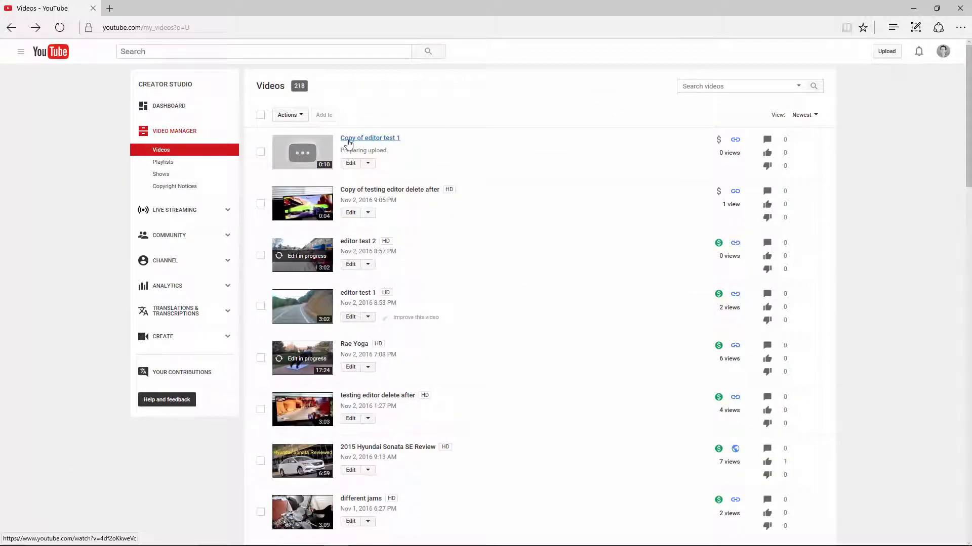
pyautogui.moveTo(357, 293)
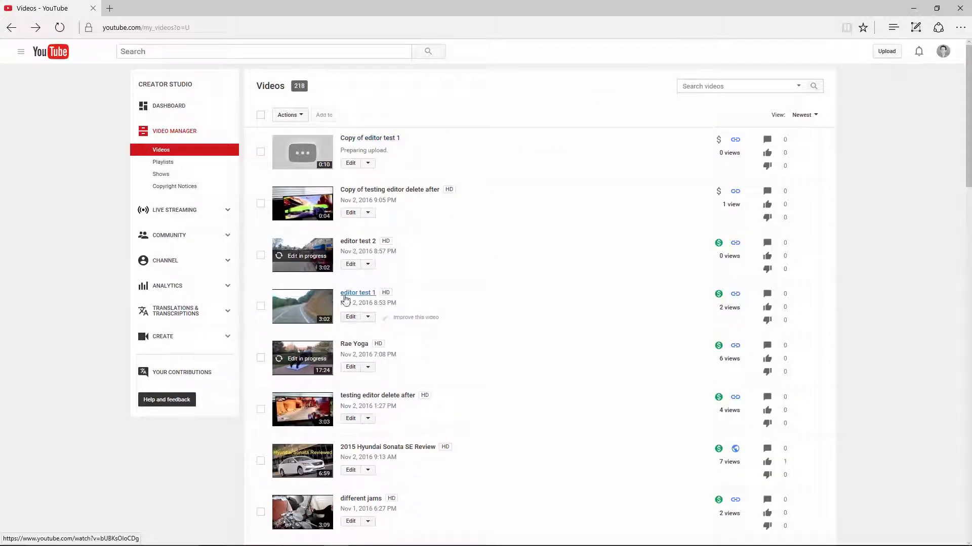
pyautogui.moveTo(429, 143)
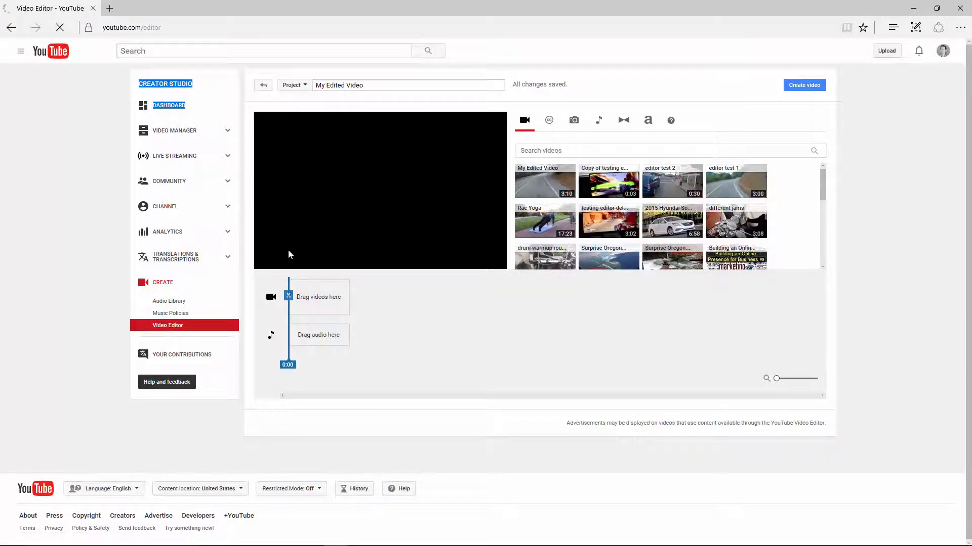
# Place the 0:09 ride clip on the video track with 'How it Began' by Silent Partner beneath it
pyautogui.click(598, 120)
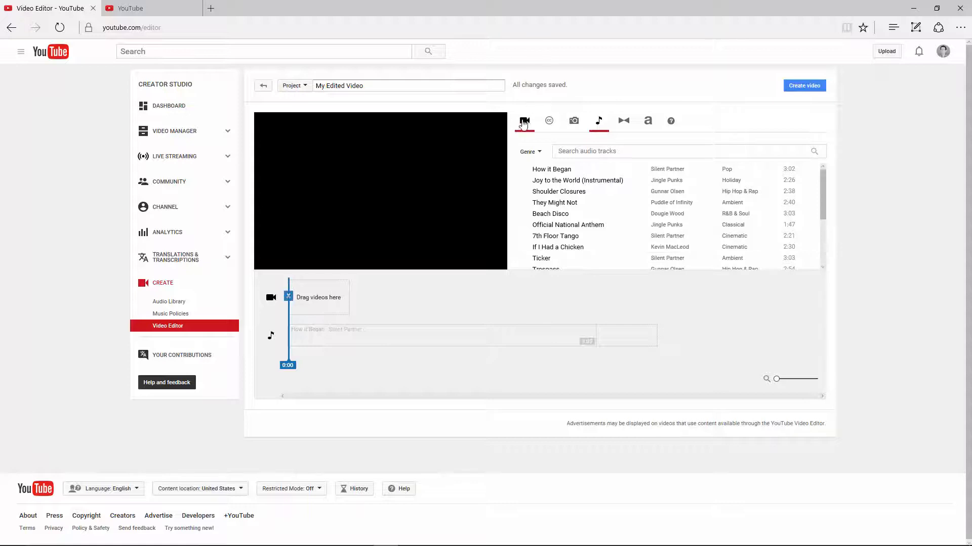
pyautogui.click(523, 120)
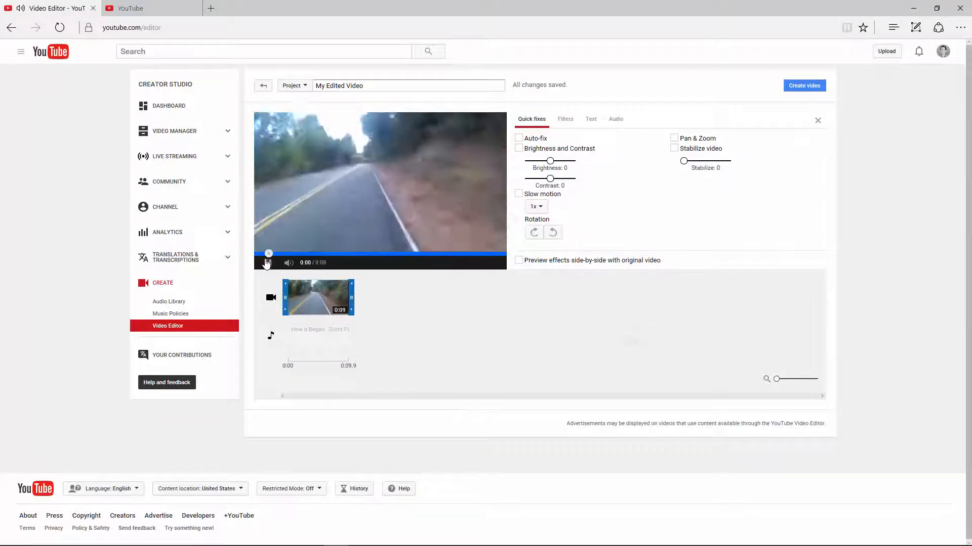
pyautogui.click(267, 262)
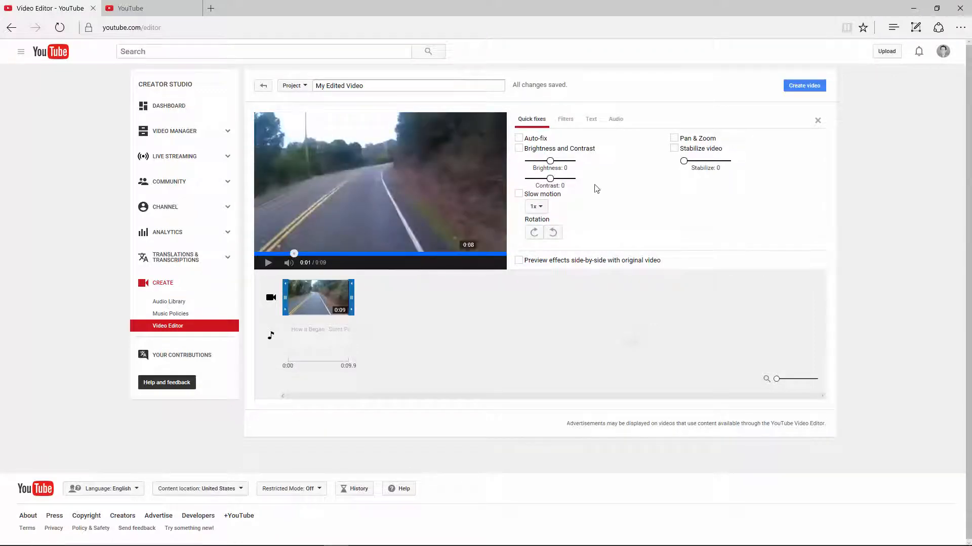
pyautogui.click(615, 119)
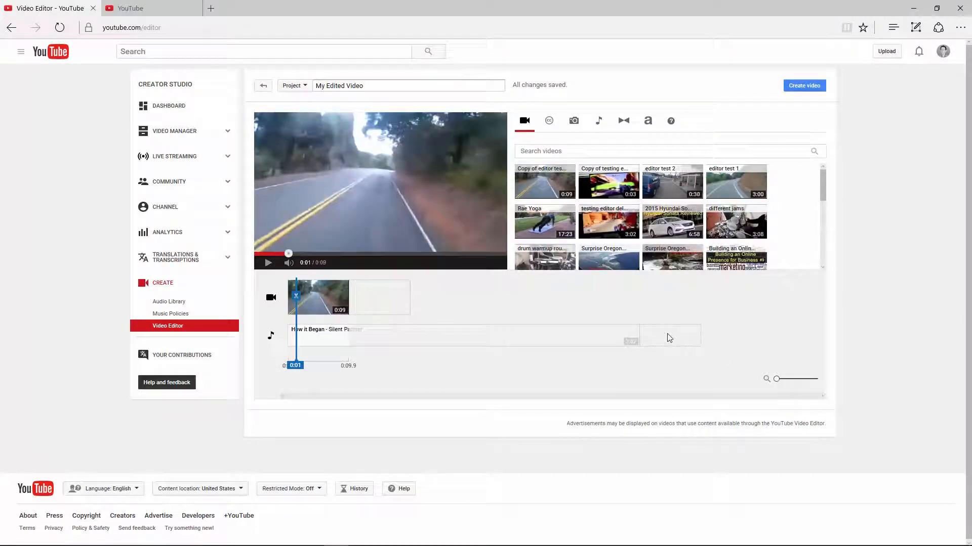
pyautogui.click(597, 121)
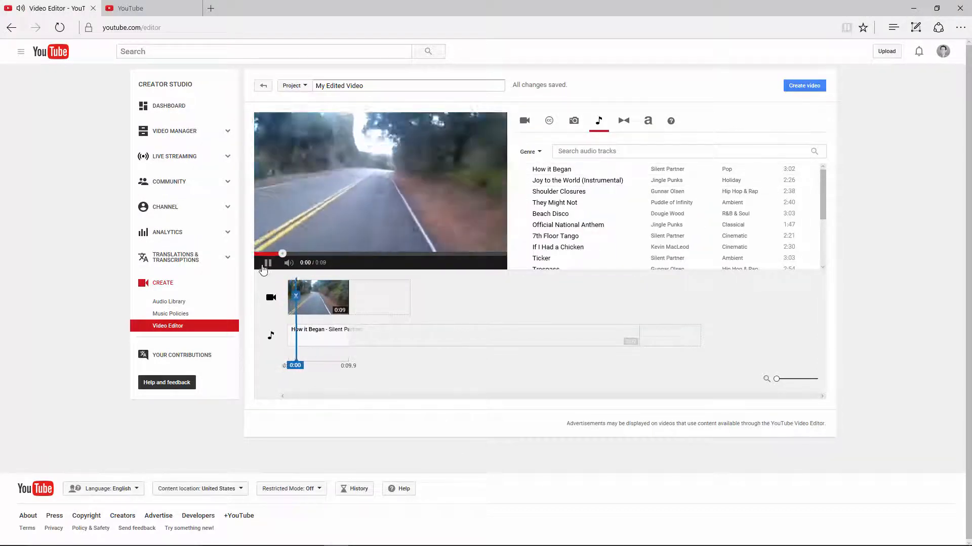
pyautogui.click(267, 263)
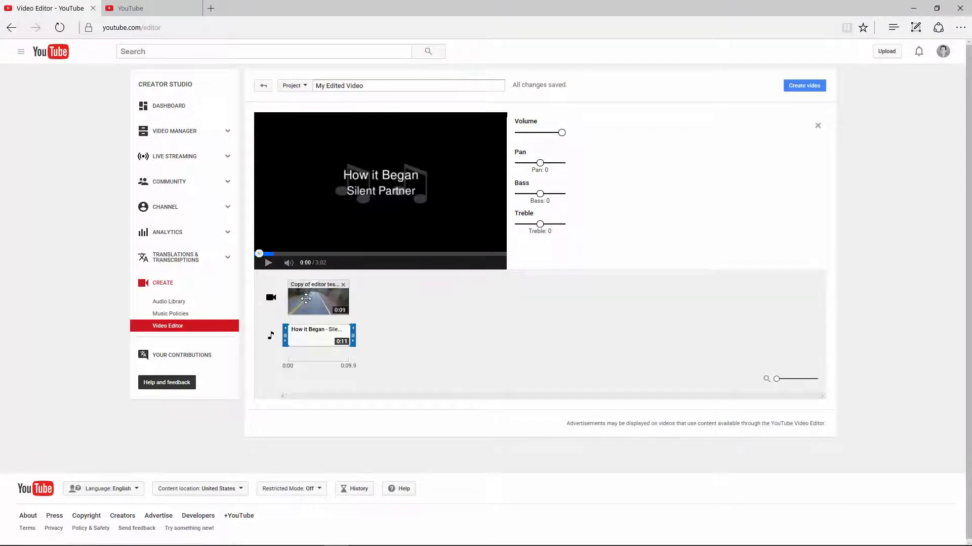
# Add the 3:00 ride clip after the first and stretch 'How it Began' to its full 3:02
pyautogui.click(598, 121)
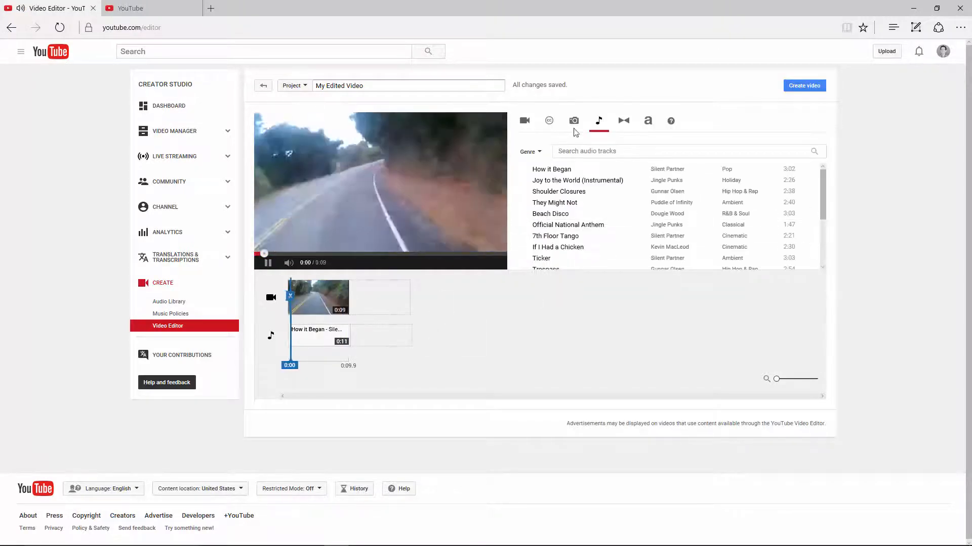
pyautogui.click(524, 121)
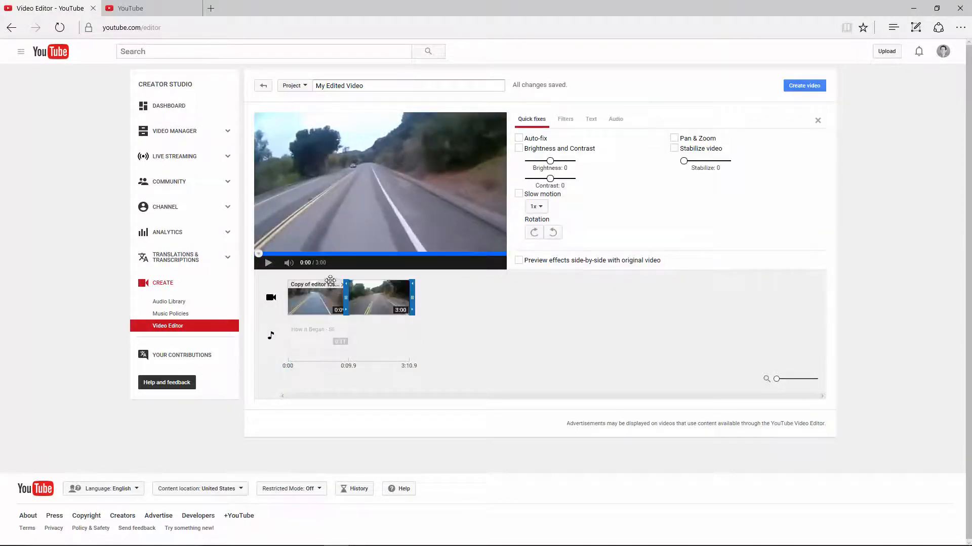
pyautogui.click(615, 118)
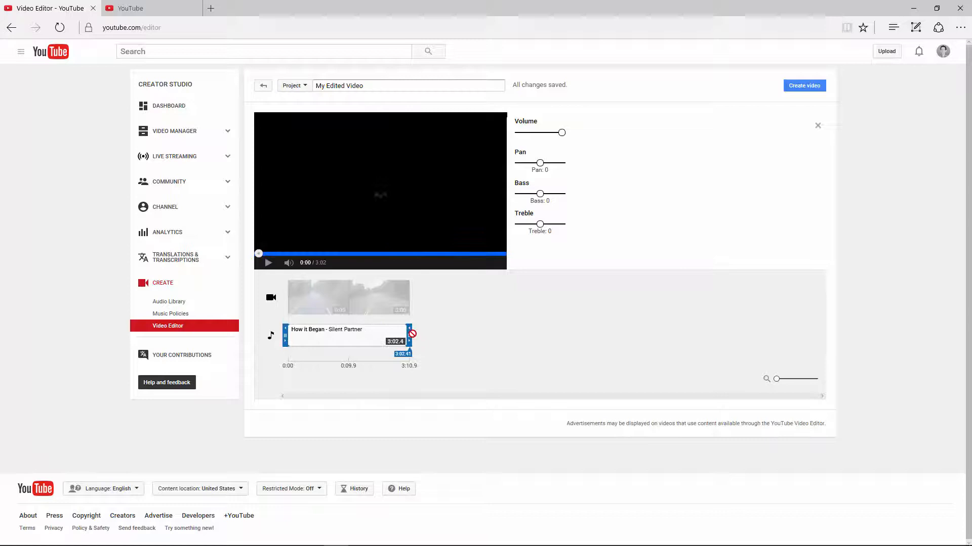
pyautogui.click(525, 121)
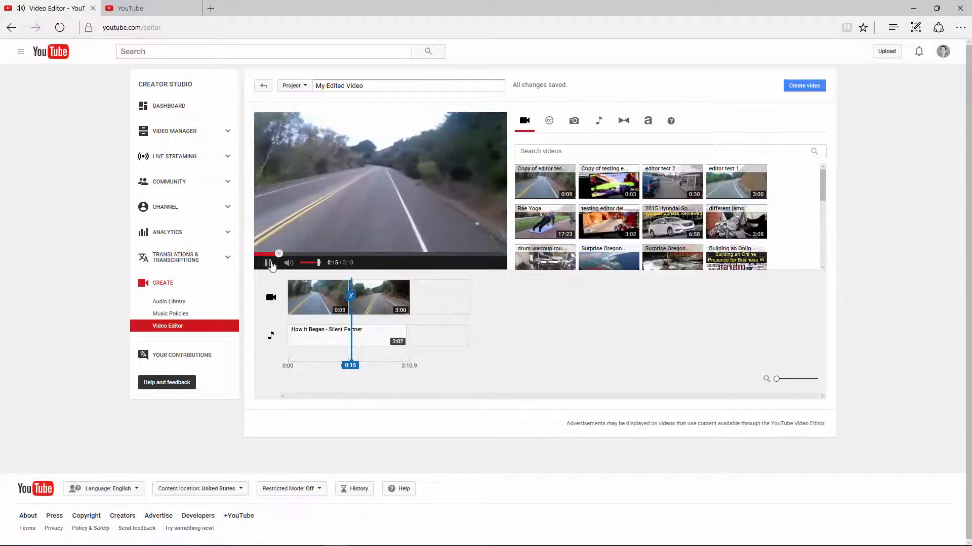
pyautogui.click(268, 262)
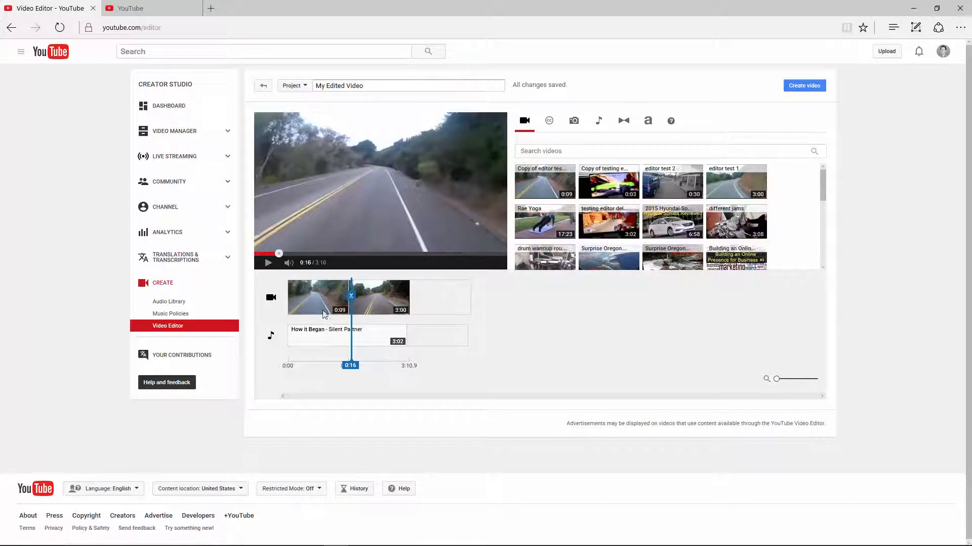
pyautogui.moveTo(130, 8)
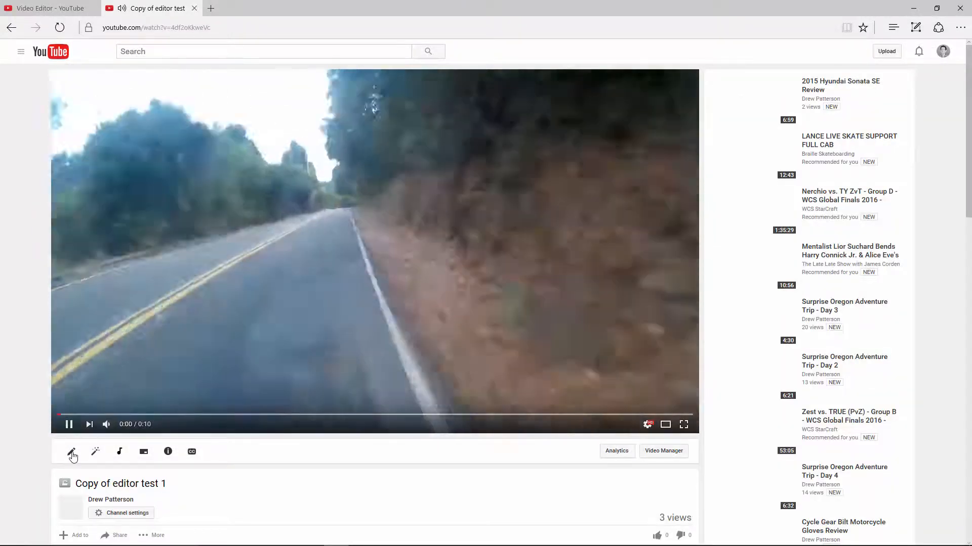
# Open the editing settings for 'Copy of editor test 1' and switch to its Audio soundtrack options
pyautogui.click(72, 452)
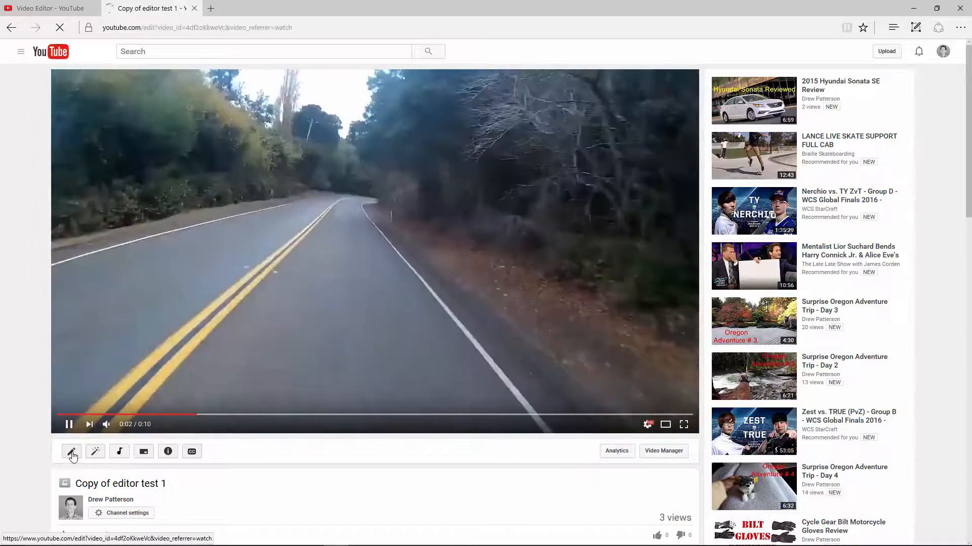
pyautogui.click(70, 451)
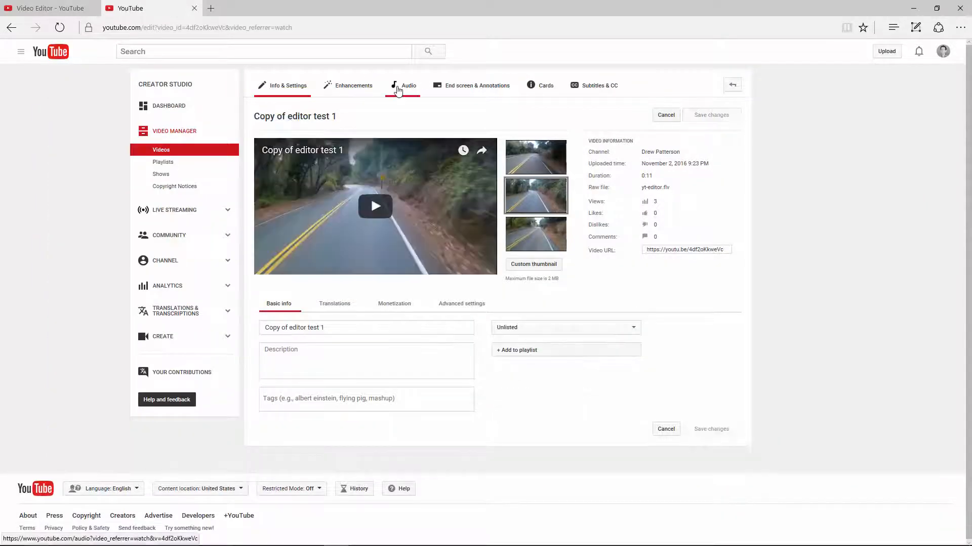
pyautogui.click(408, 85)
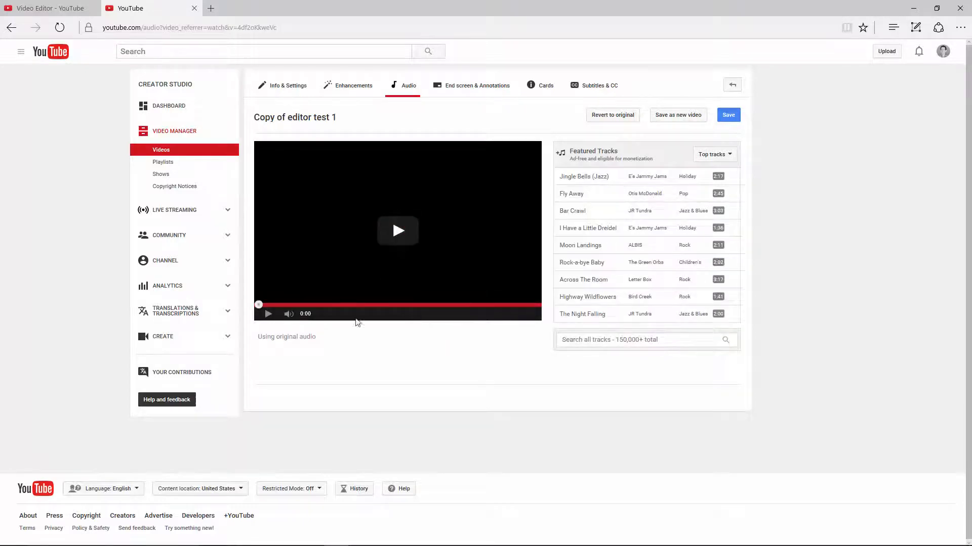
# Add 'Jingle Bells (Jazz)' from Featured Tracks as the soundtrack and preview it
pyautogui.click(396, 230)
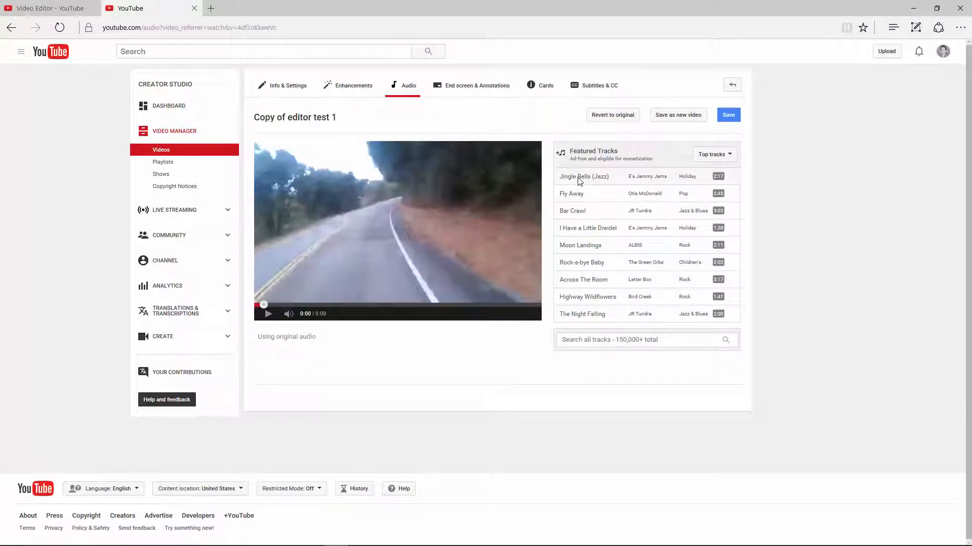
pyautogui.click(584, 176)
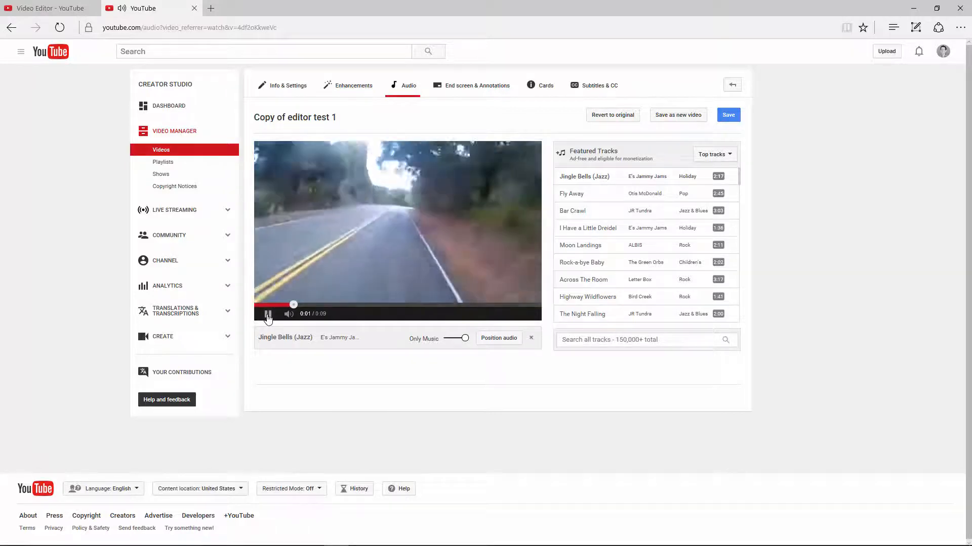
pyautogui.click(268, 314)
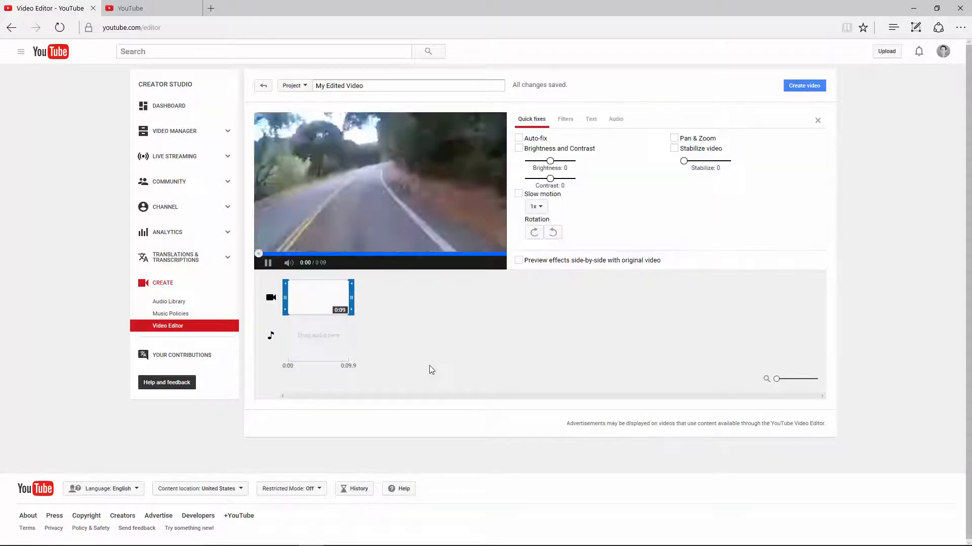
# Start a new project with the 0:09 clip first and the long ride clip trimmed to 0:55, no song
pyautogui.click(524, 121)
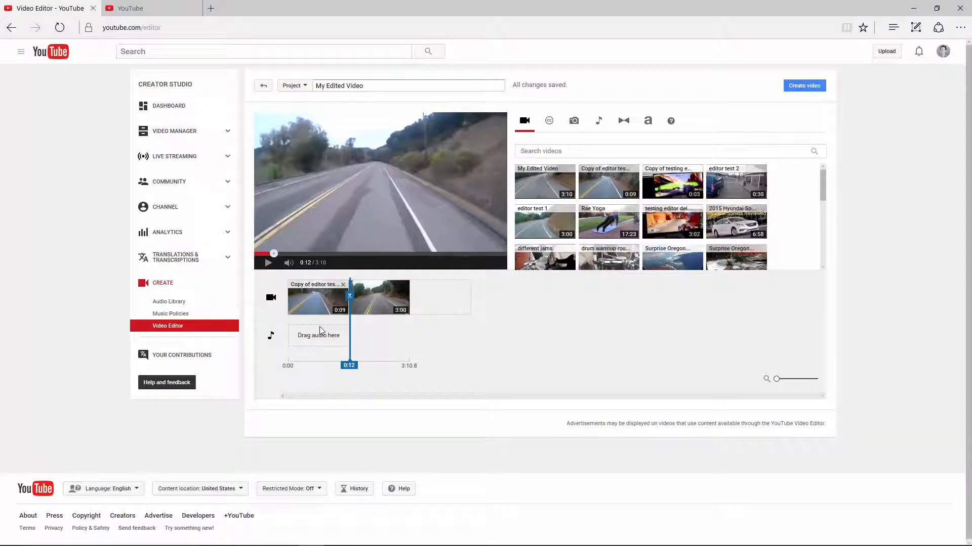
pyautogui.moveTo(336, 325)
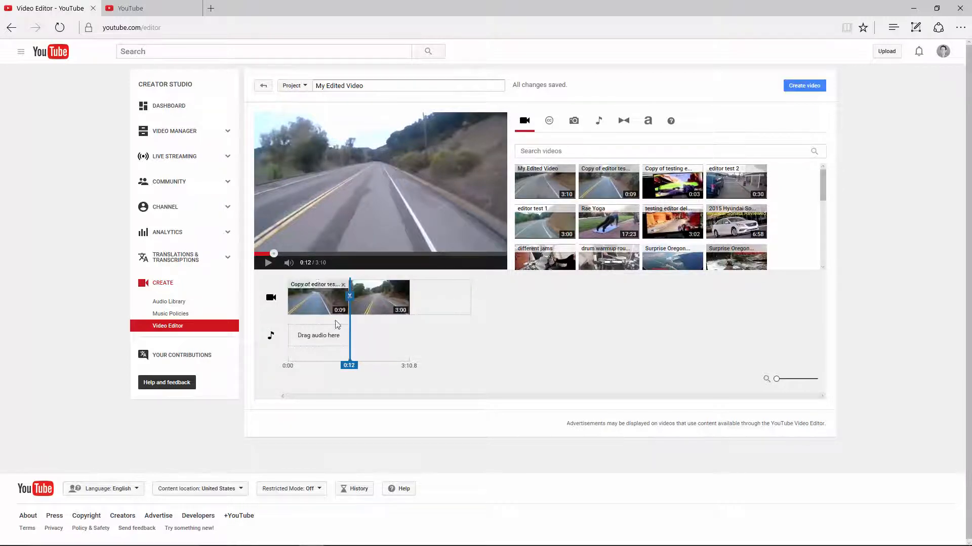
pyautogui.moveTo(351, 321)
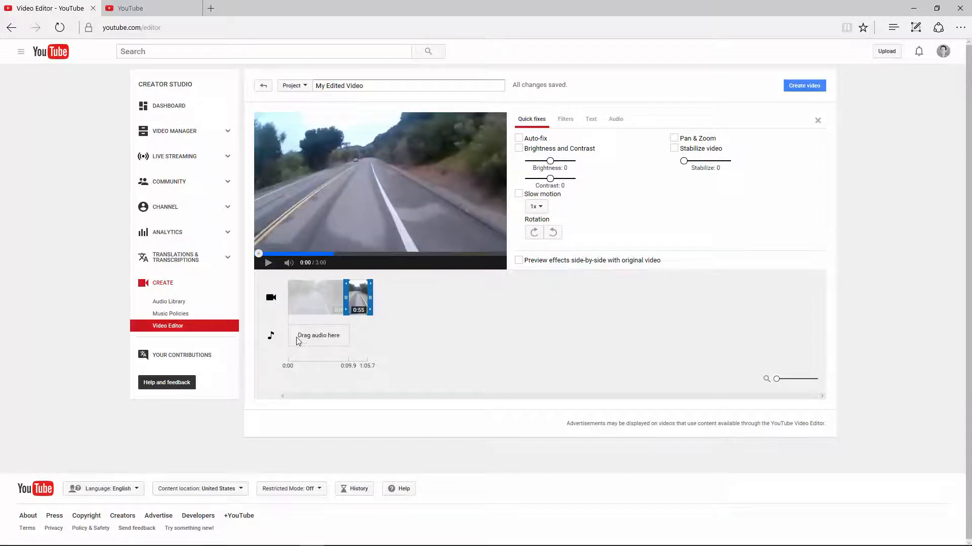
pyautogui.moveTo(547, 341)
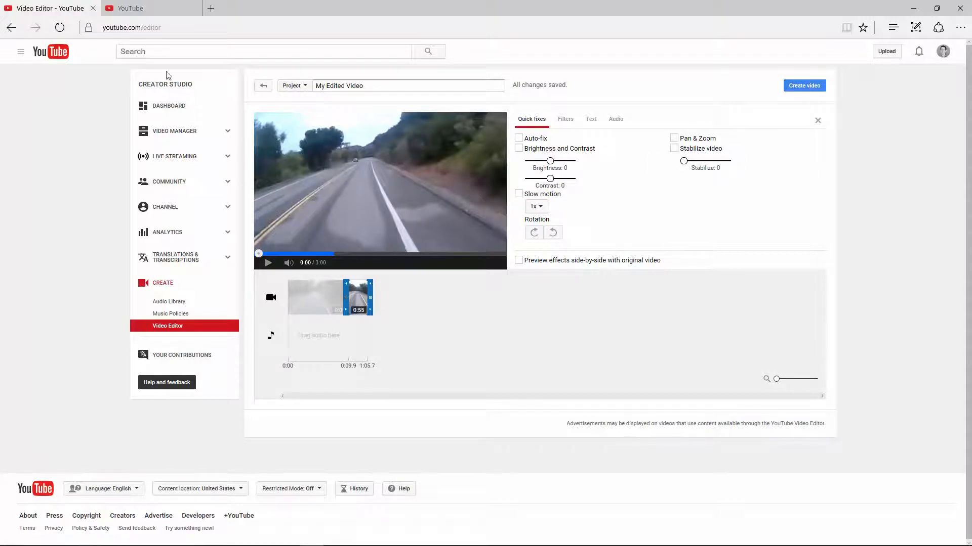
# From Video Manager open 'My Edited Video' with its description ready for editing
pyautogui.click(175, 131)
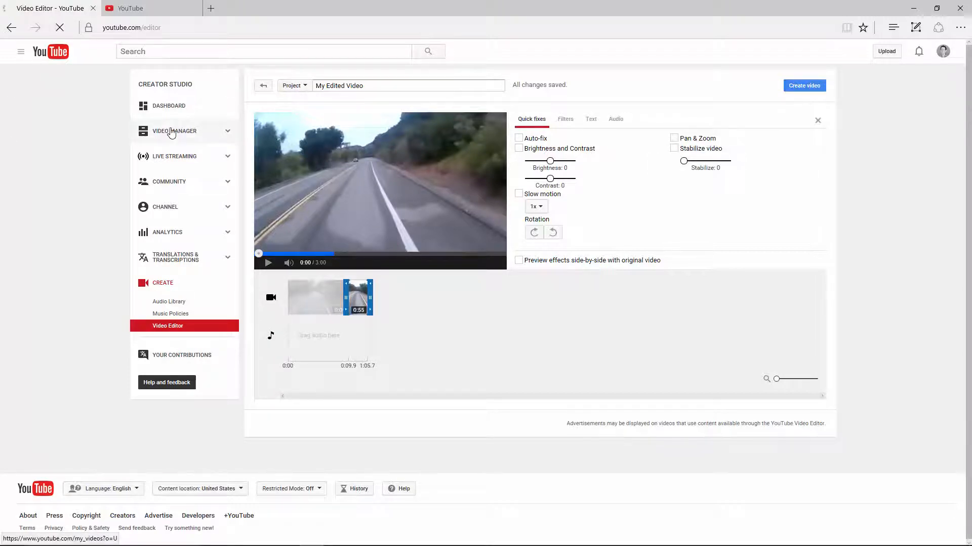
pyautogui.click(175, 130)
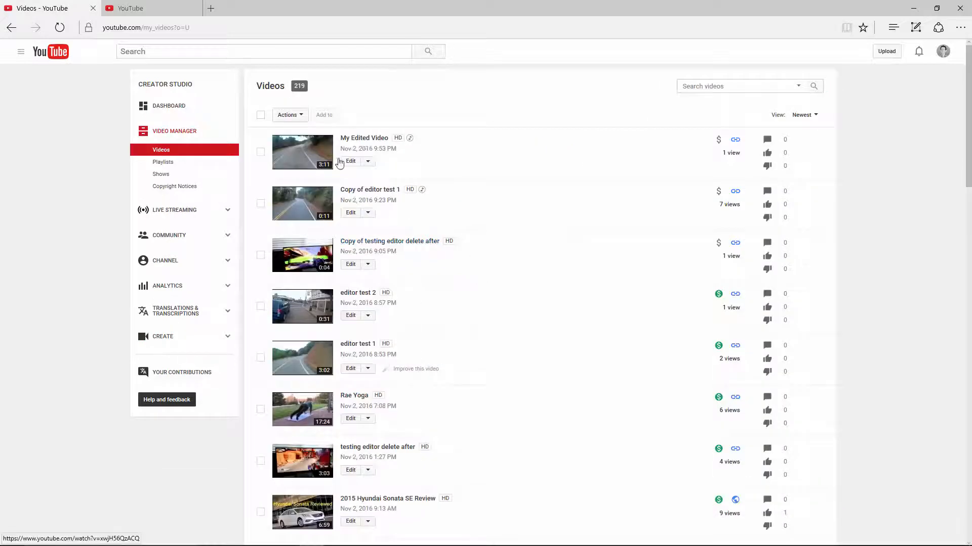
pyautogui.click(303, 152)
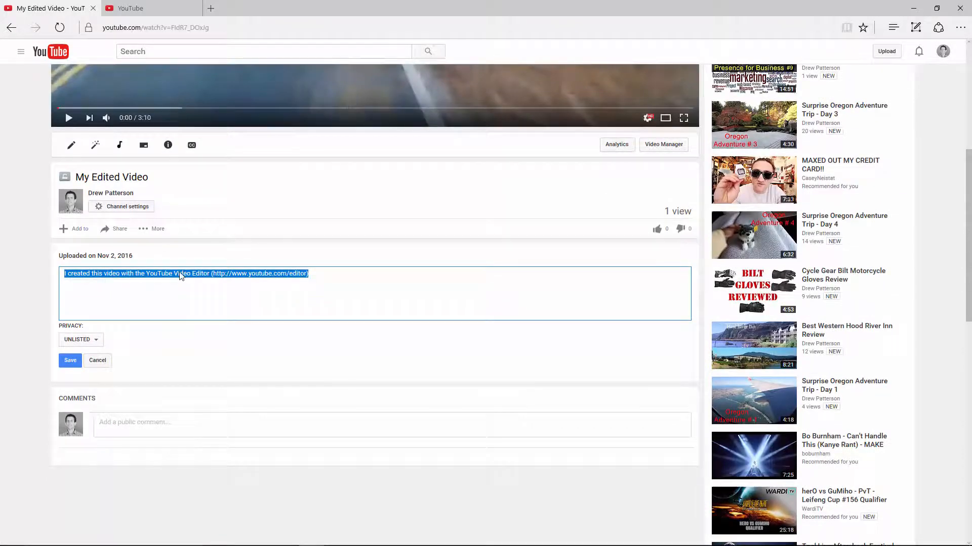
pyautogui.moveTo(44, 281)
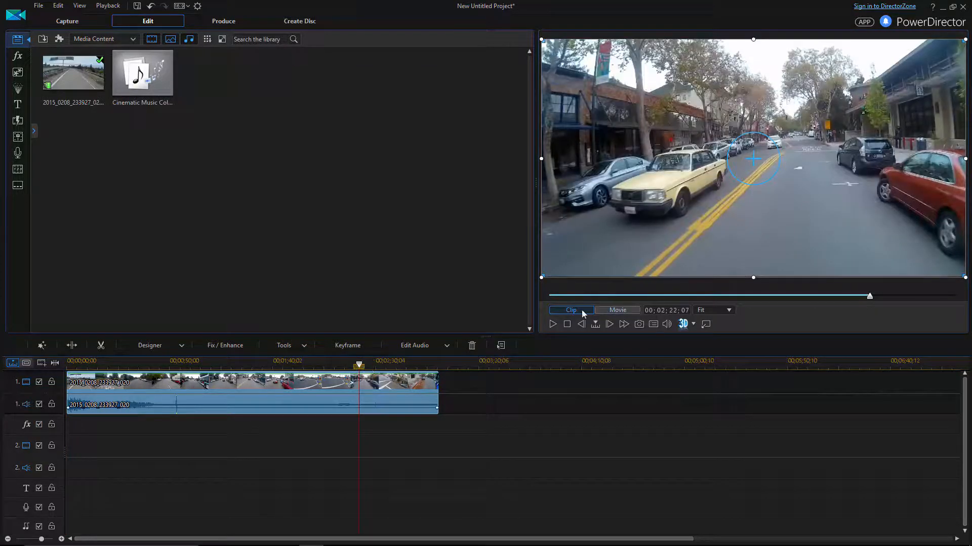
# Enable the Video Speed power tool for the selected 2:22 ride clip, opening the Video Speed Designer
pyautogui.click(100, 345)
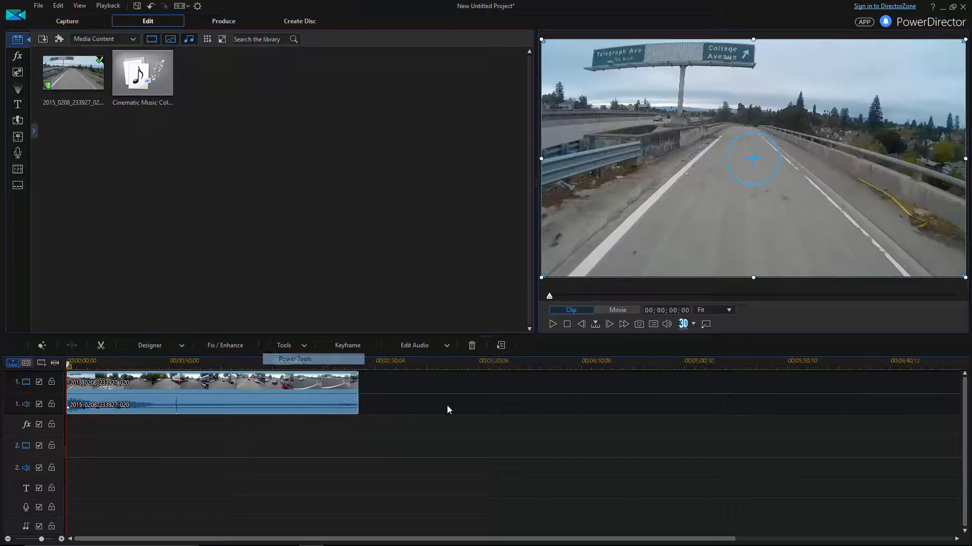
pyautogui.click(294, 360)
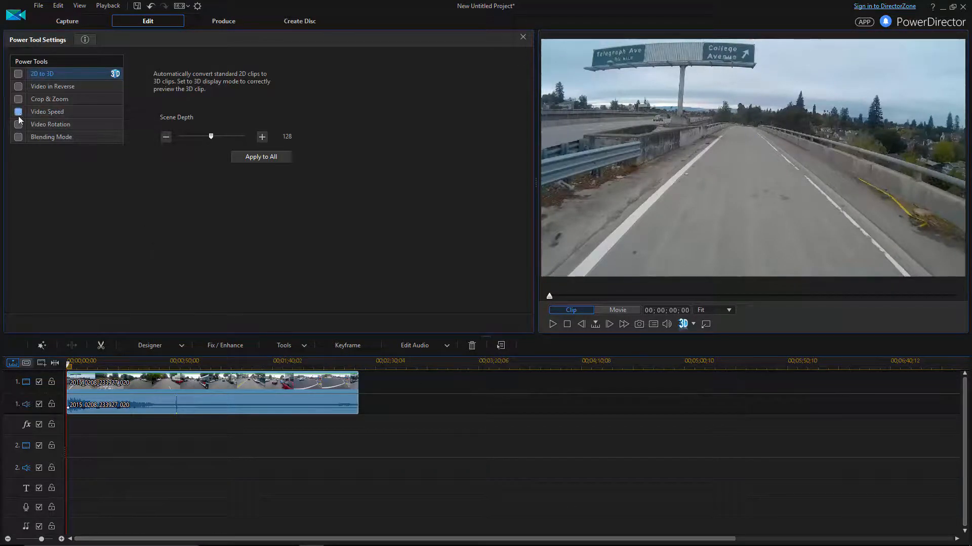
pyautogui.click(48, 111)
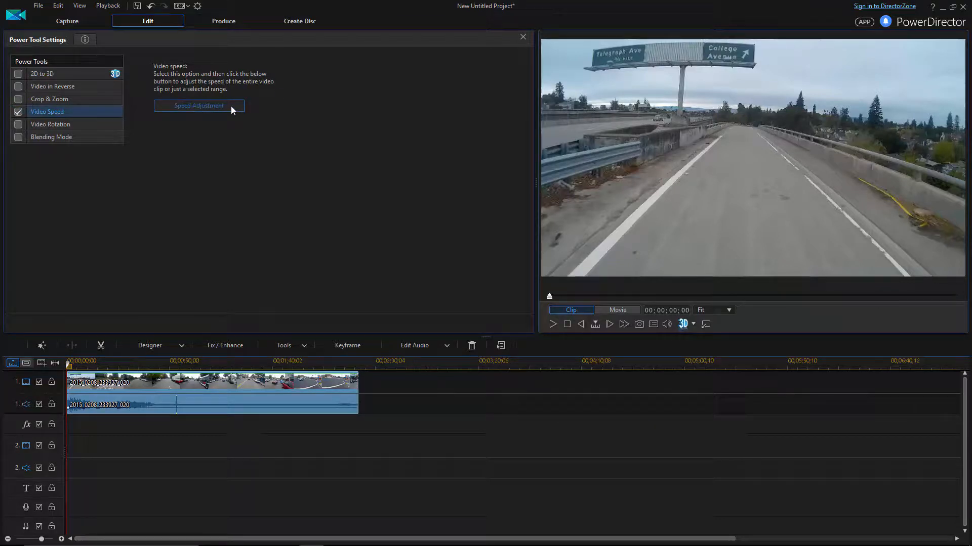
pyautogui.moveTo(296, 97)
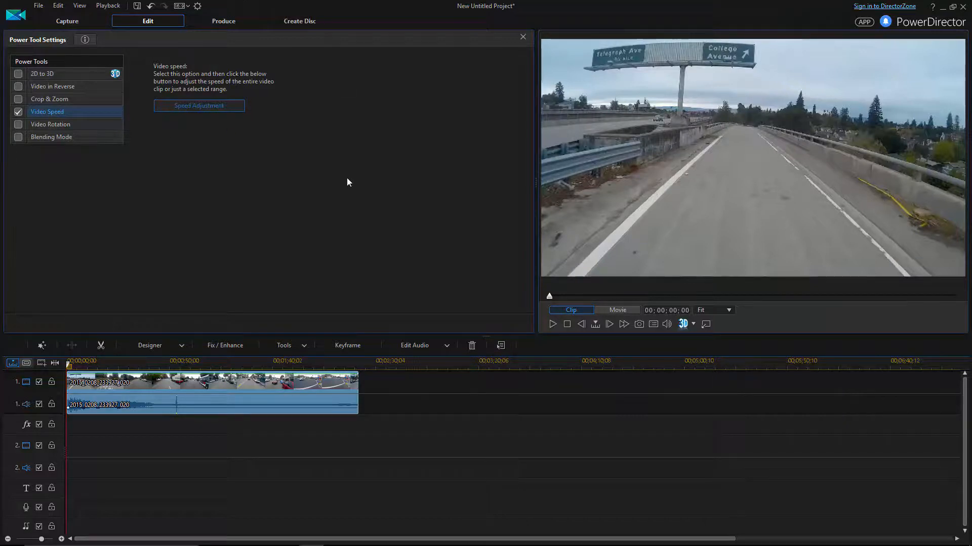
pyautogui.click(200, 105)
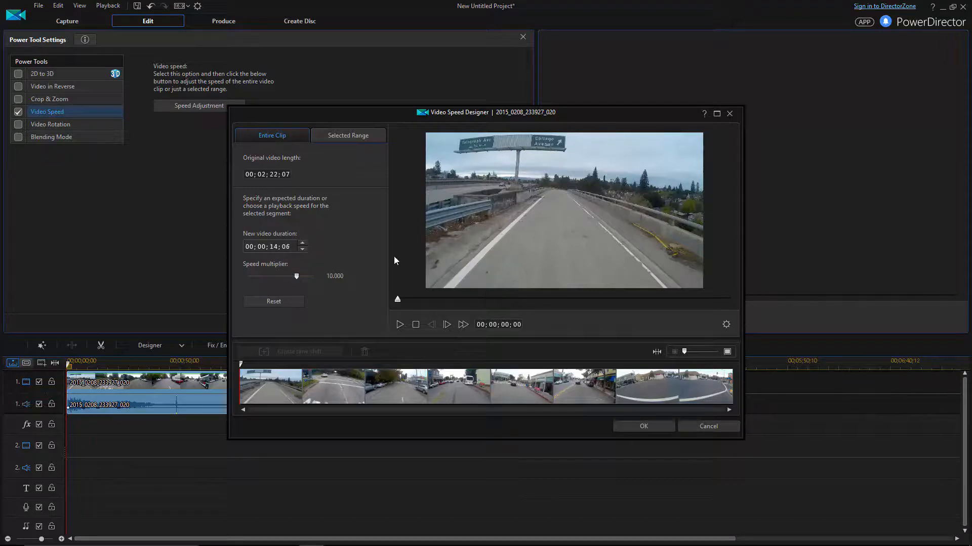
pyautogui.moveTo(315, 274)
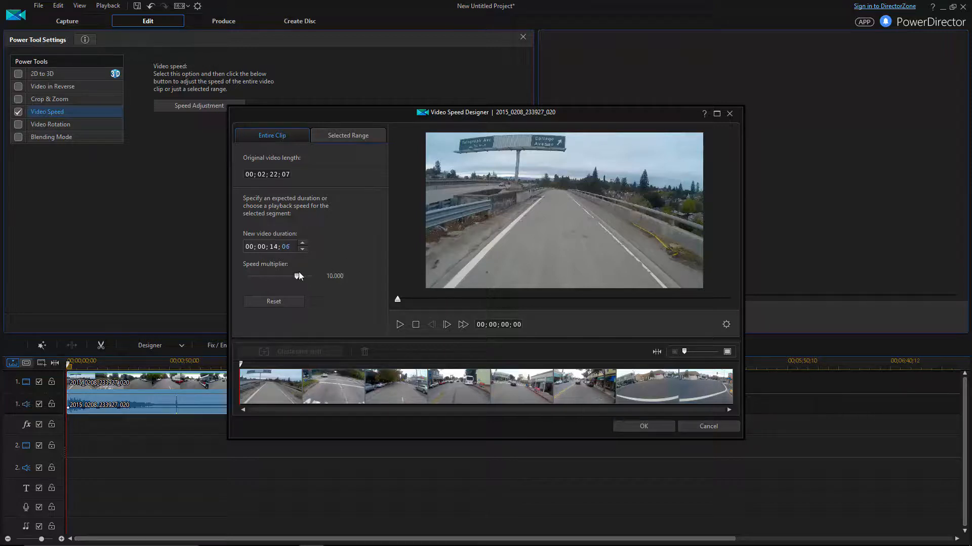
pyautogui.moveTo(296, 279)
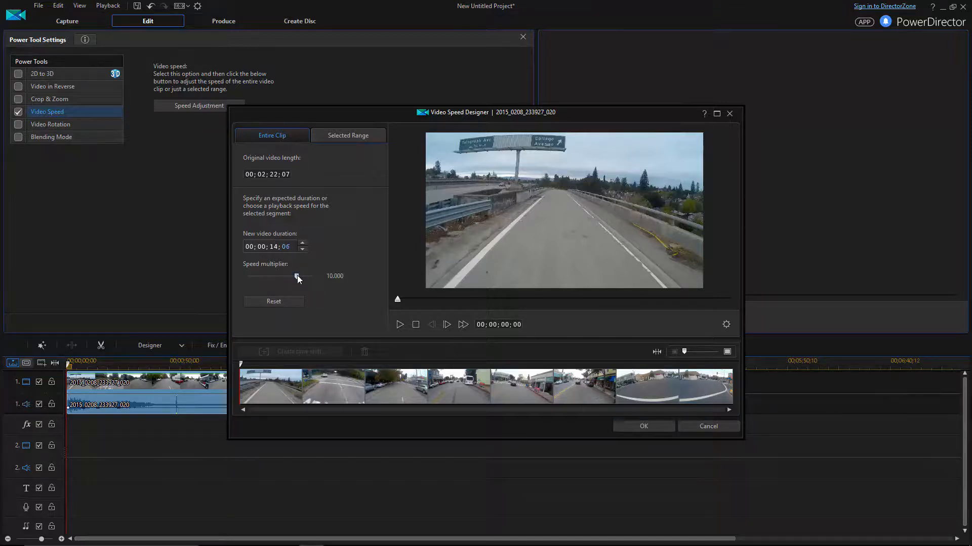
pyautogui.moveTo(274, 259)
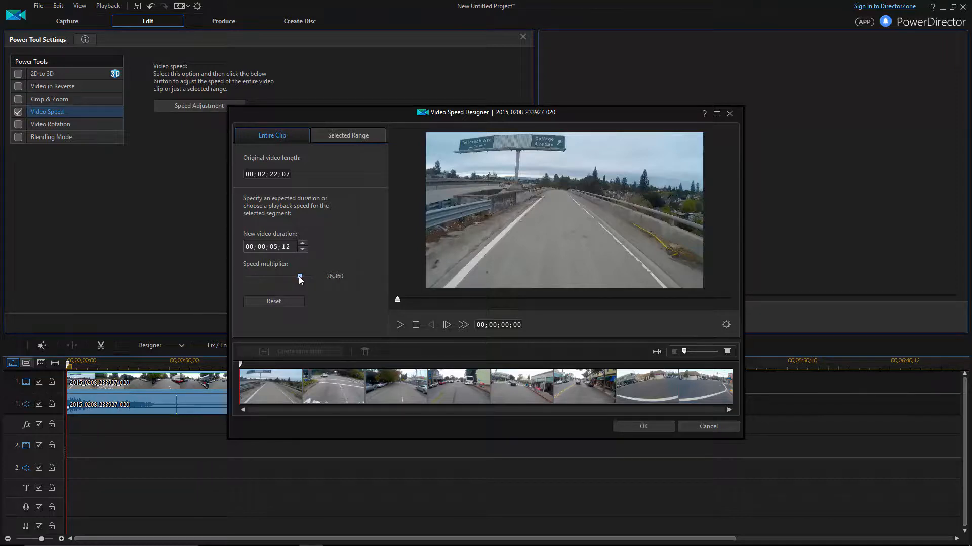
pyautogui.moveTo(644, 426)
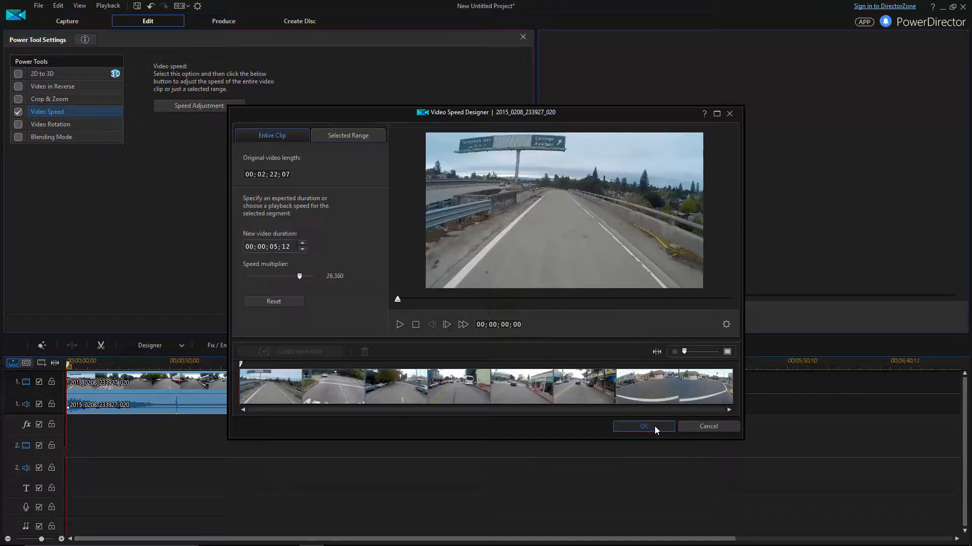
# Apply a 26.360x speed to the entire clip so it lasts about 00;00;05;12
pyautogui.click(643, 426)
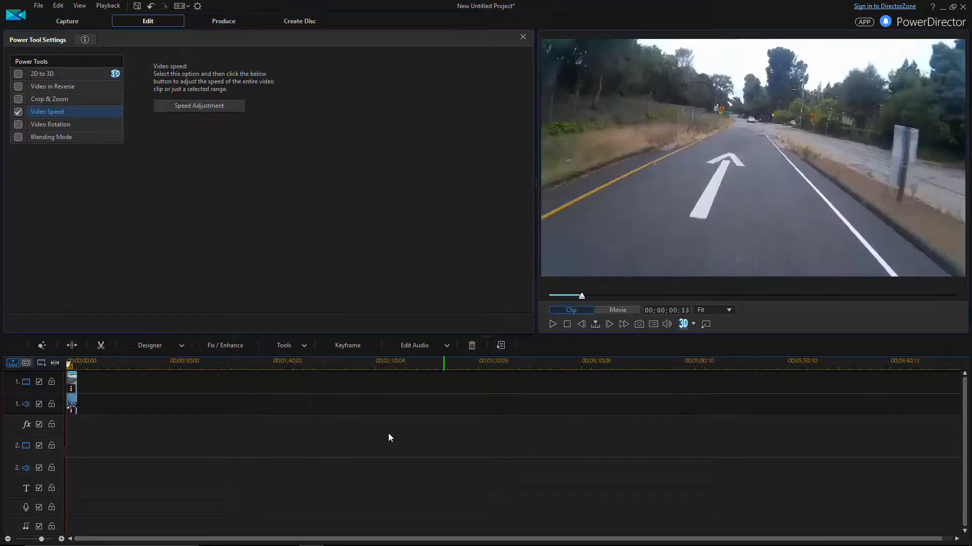
# Swap the clip's original audio for the Cinematic Music Collection cello track trimmed to 5:12, preview it, and start producing
pyautogui.rightClick(72, 384)
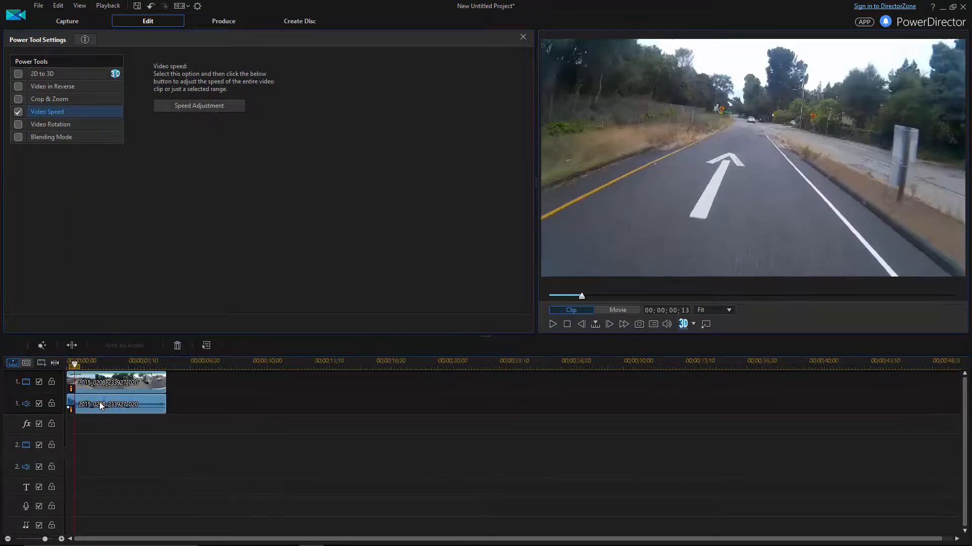
pyautogui.click(522, 36)
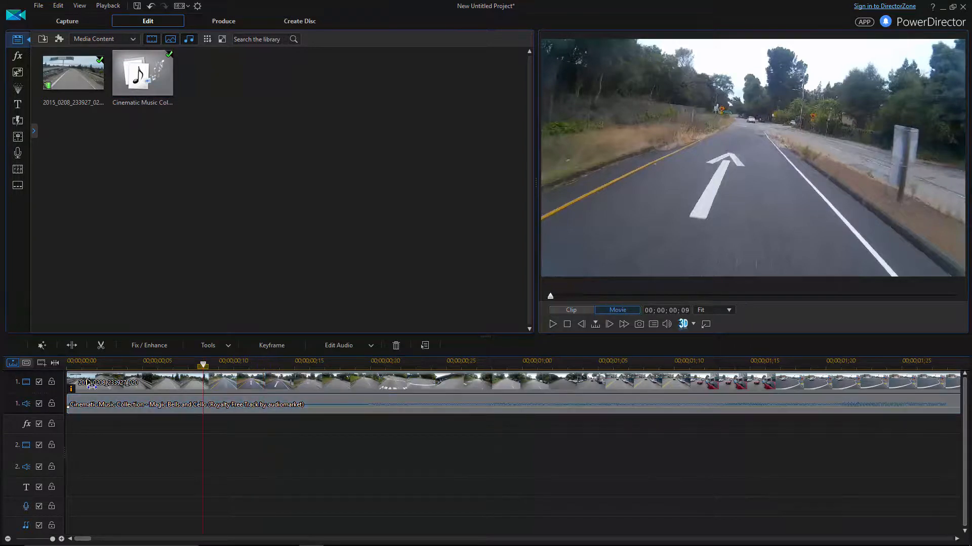
pyautogui.click(551, 324)
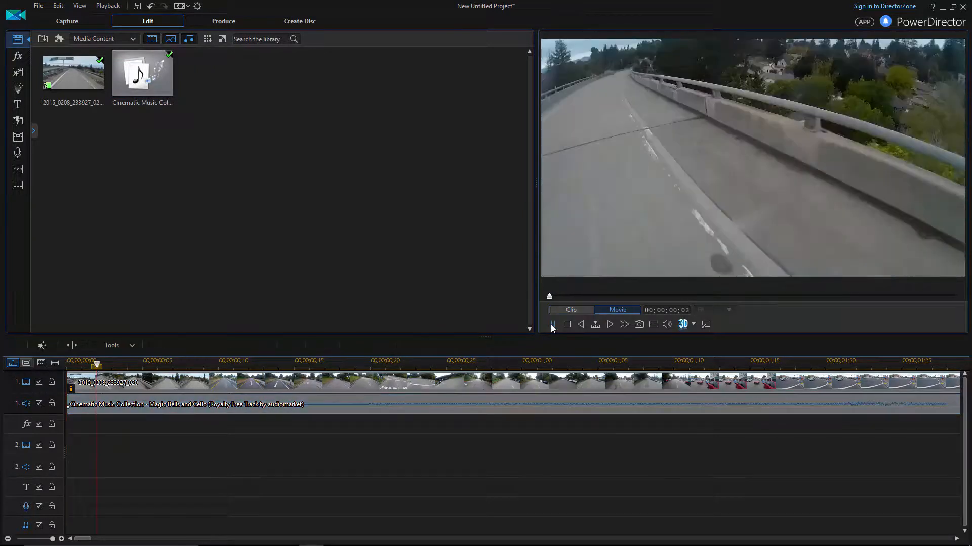
pyautogui.click(552, 324)
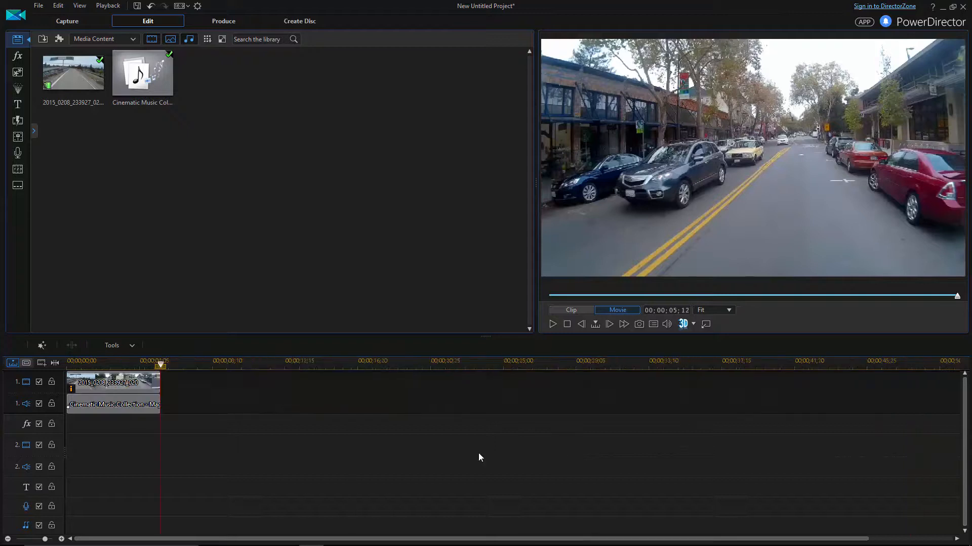
pyautogui.click(222, 20)
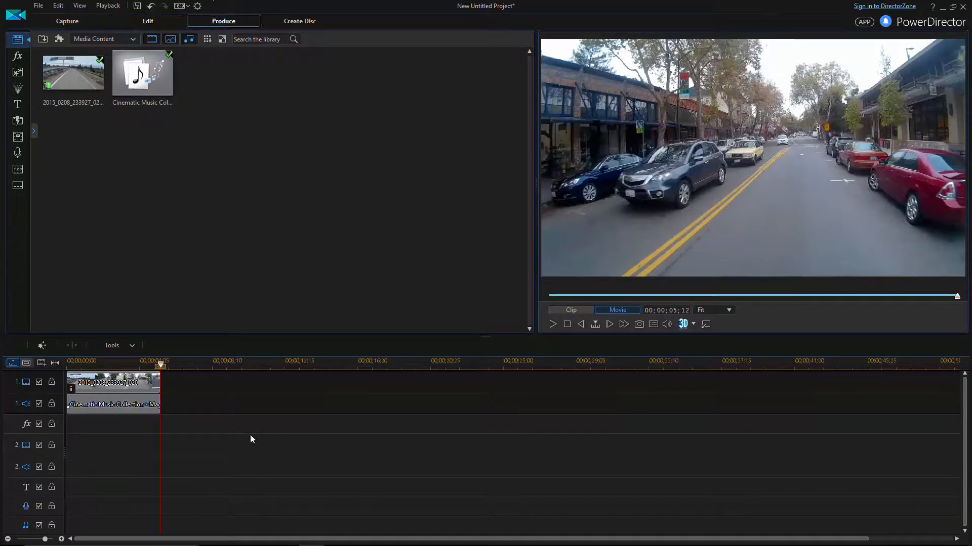
pyautogui.moveTo(265, 426)
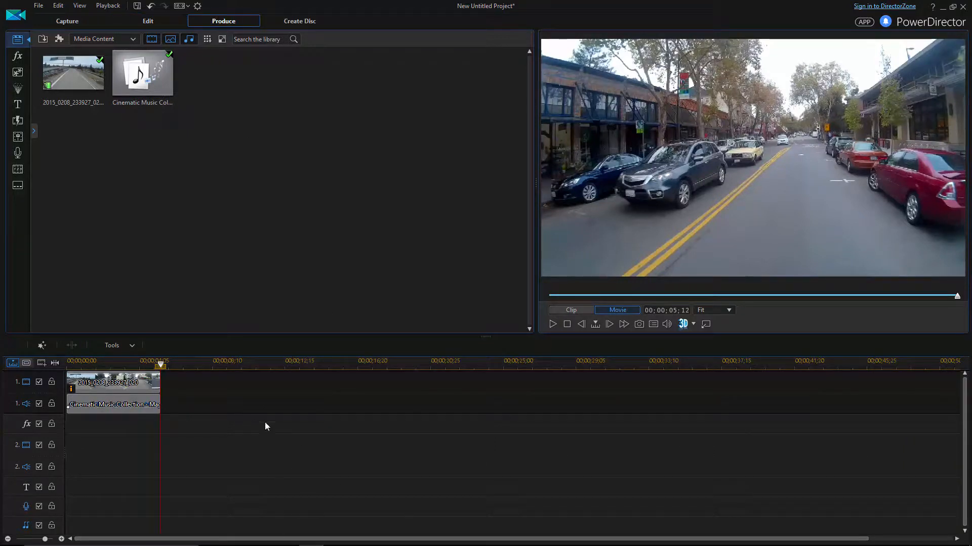
# Return to the Edit workspace and preview the Produce_30 export from the Media Room
pyautogui.click(148, 20)
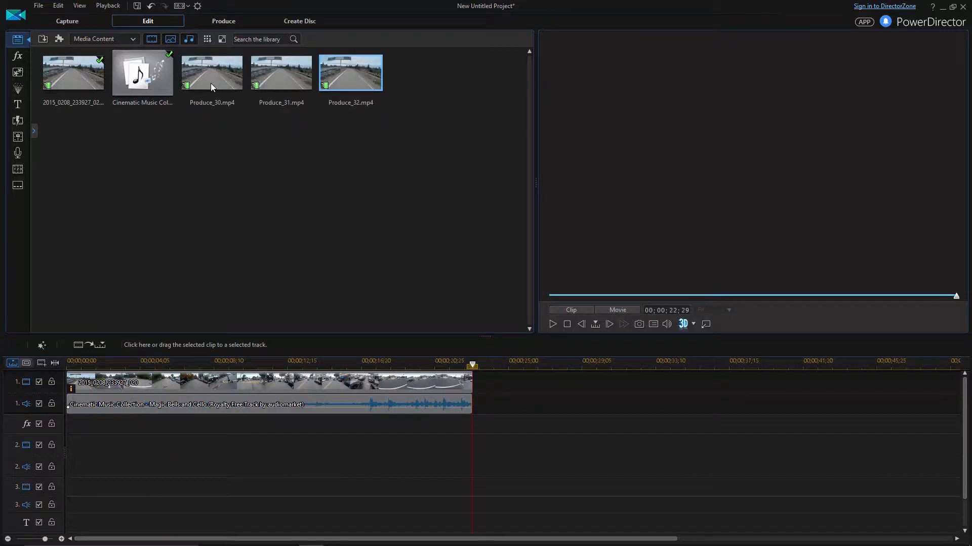
pyautogui.click(212, 72)
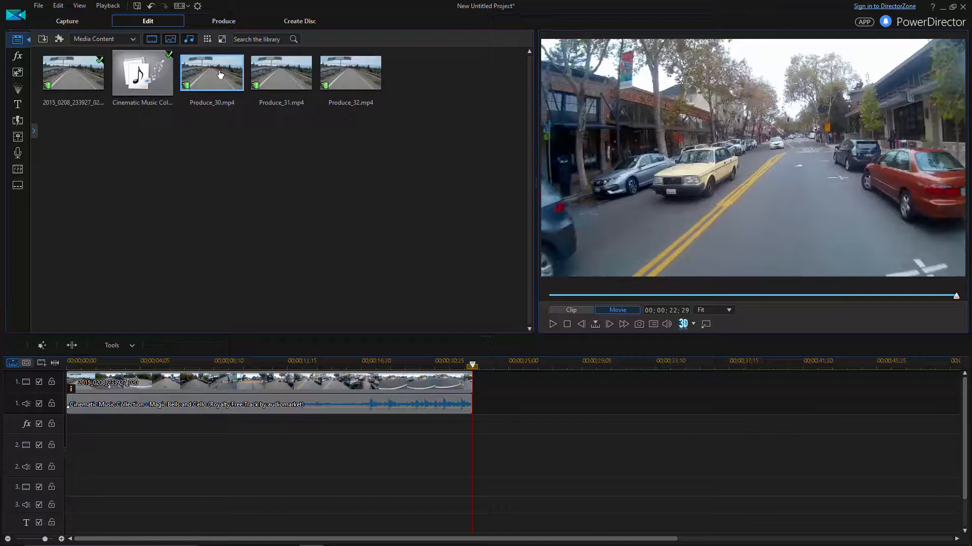
pyautogui.click(280, 73)
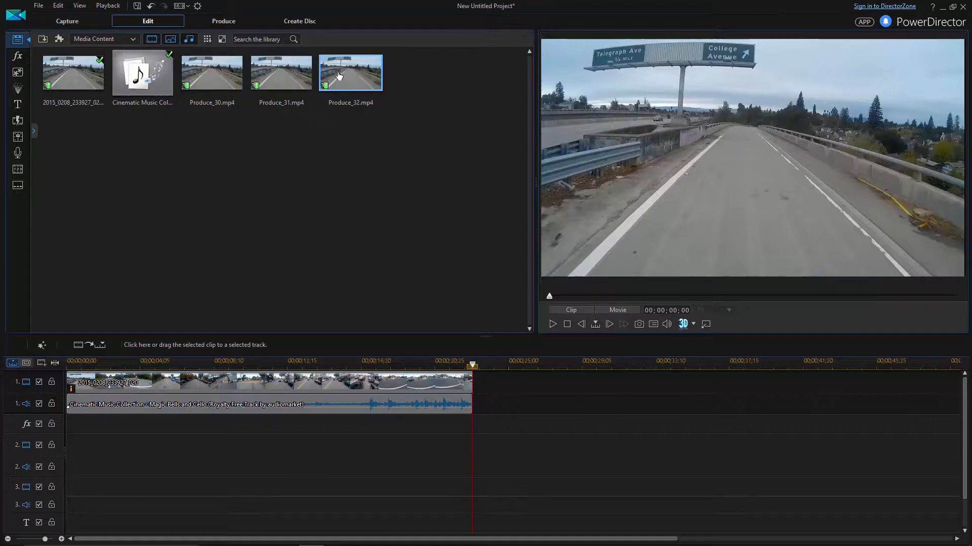
pyautogui.moveTo(211, 74)
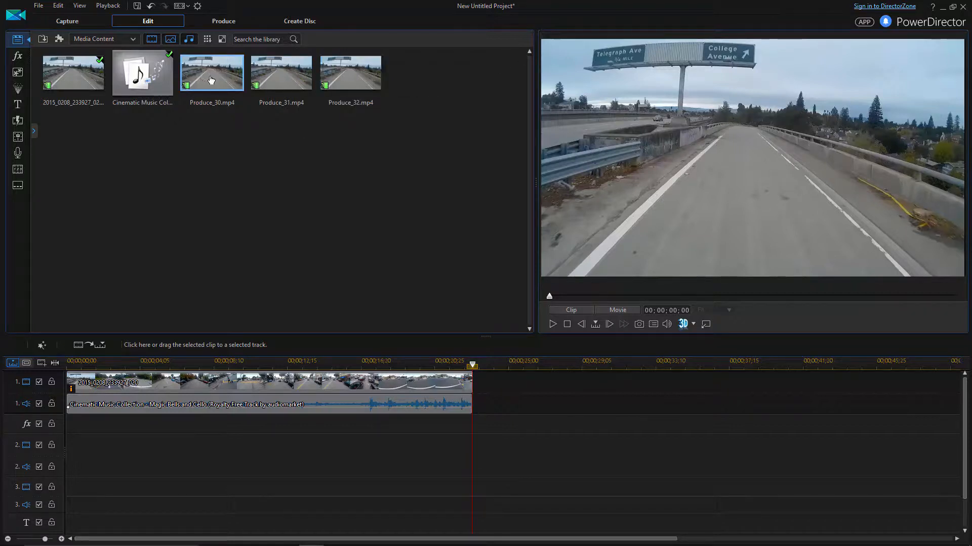
pyautogui.moveTo(211, 73)
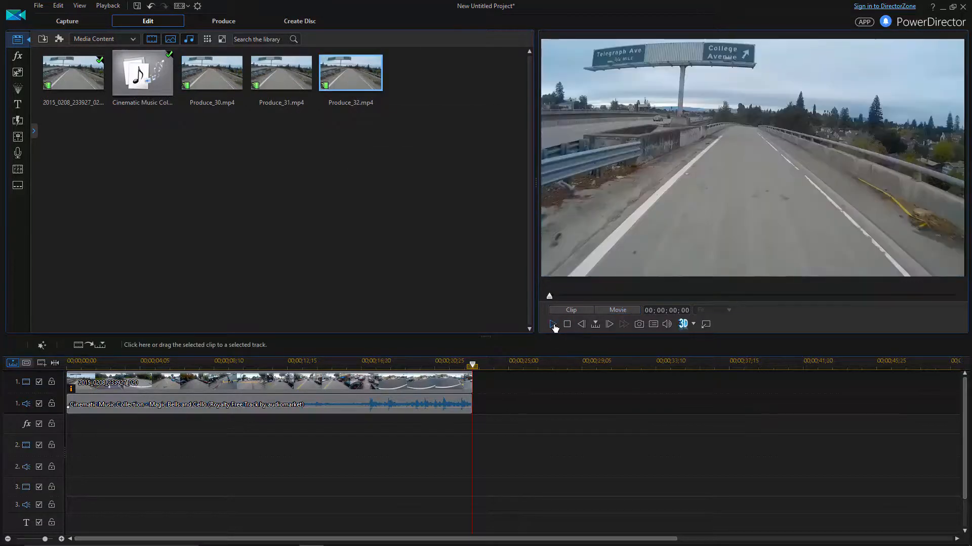
# Play back the Produce_32 export in the preview, then select Produce_31 for comparison
pyautogui.click(552, 324)
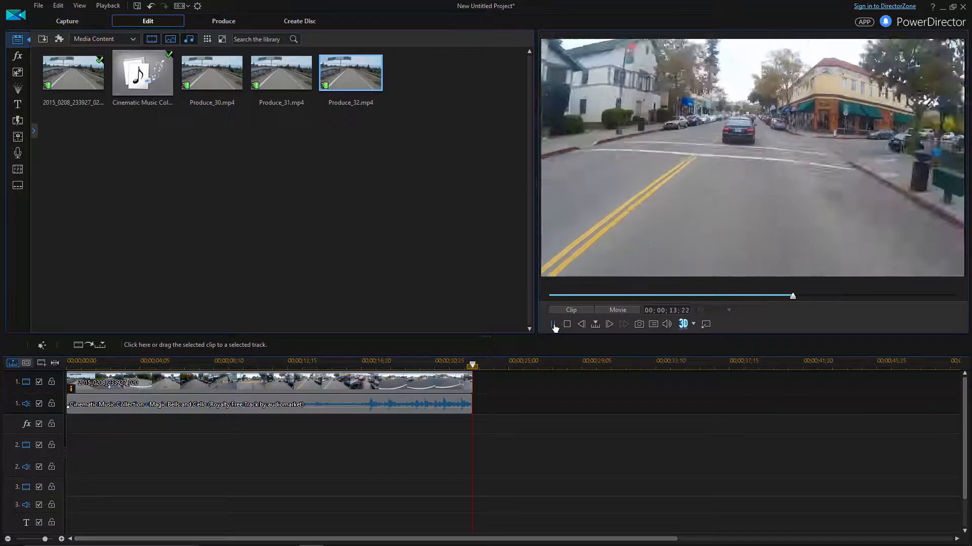
pyautogui.click(553, 324)
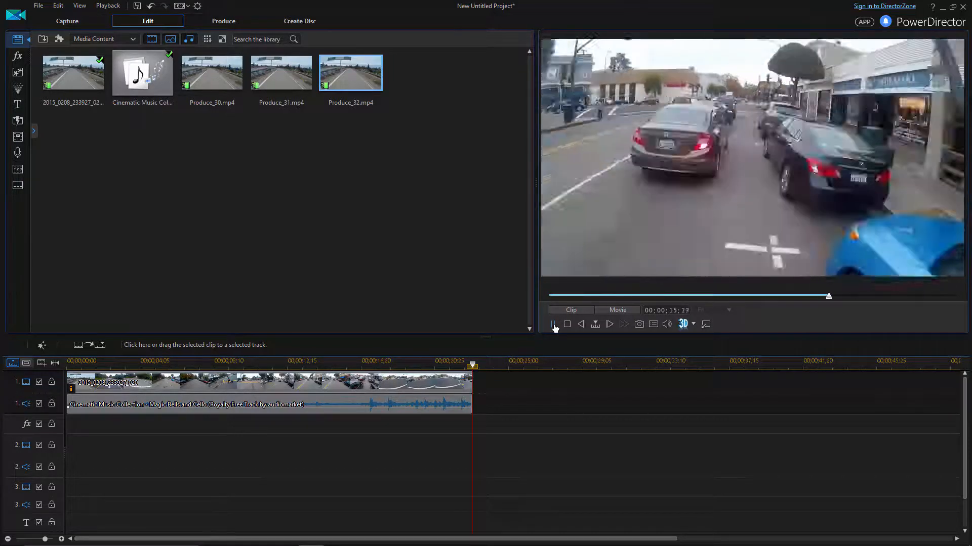
pyautogui.click(552, 324)
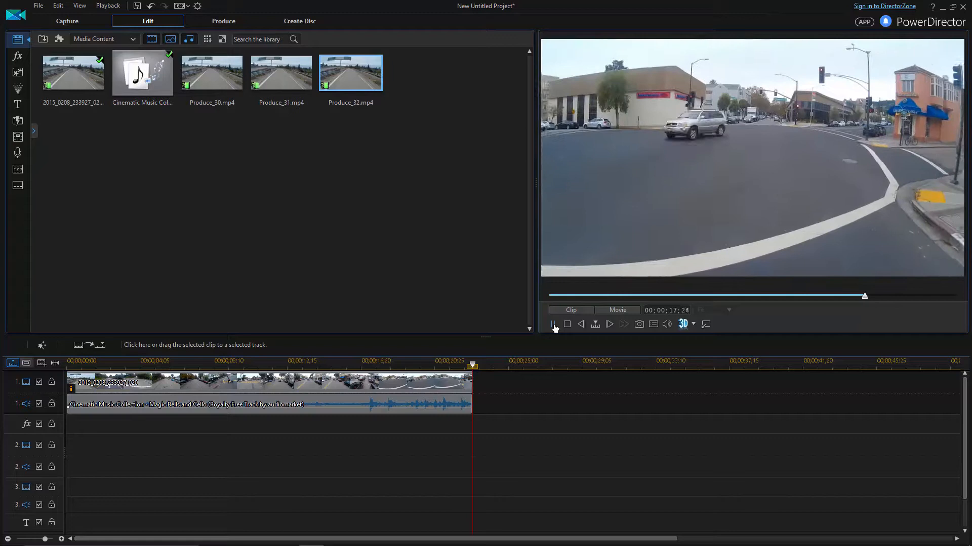
pyautogui.click(554, 324)
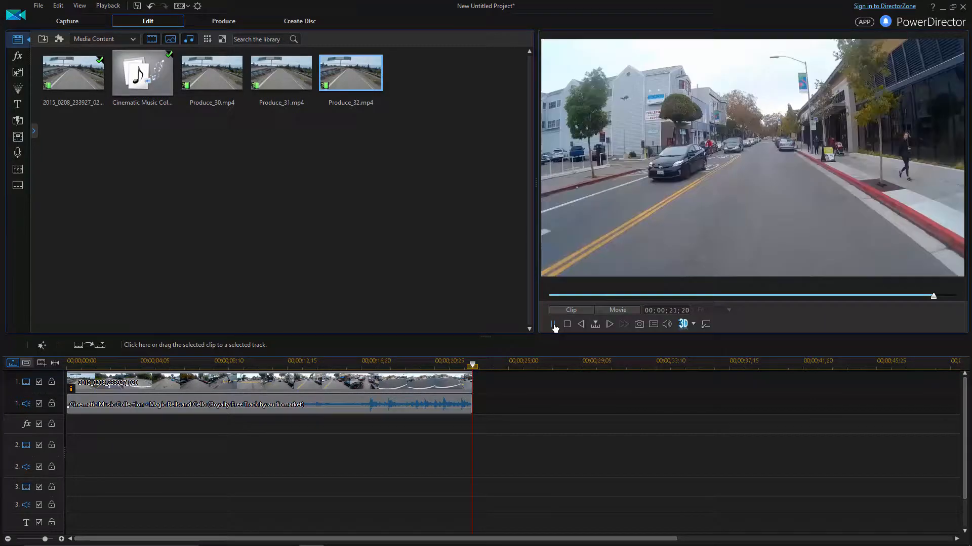
pyautogui.click(281, 73)
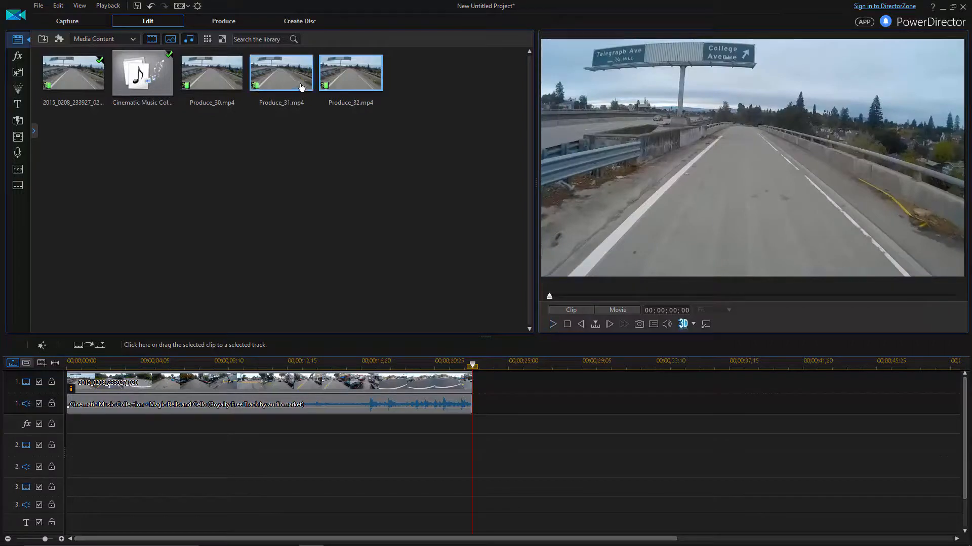
pyautogui.moveTo(553, 324)
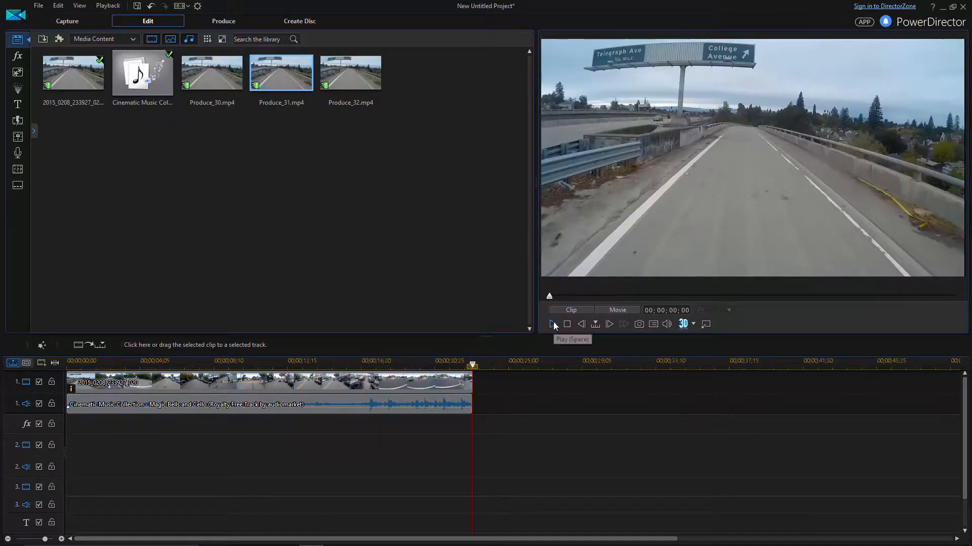
# Play Produce_31, stop it, then play Produce_30 to compare the export speeds
pyautogui.click(553, 324)
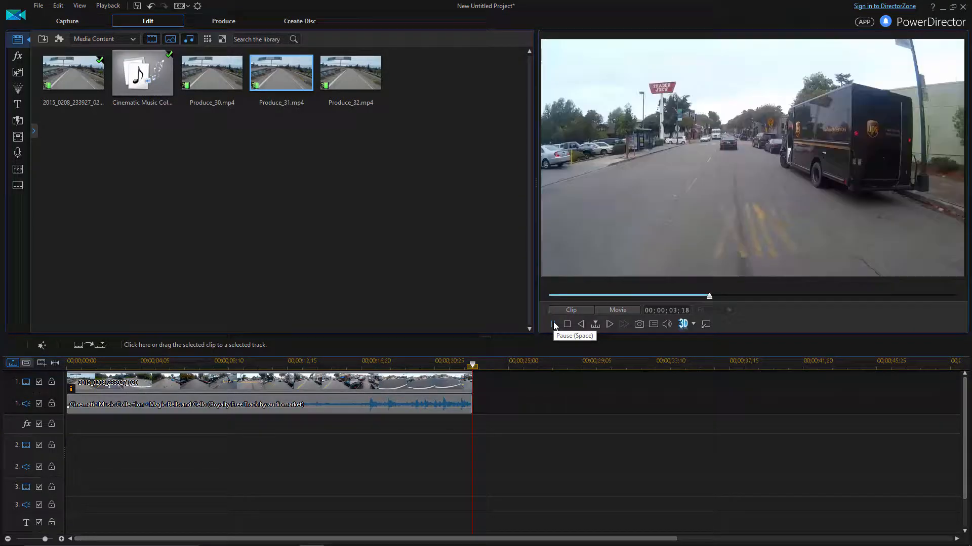
pyautogui.click(554, 324)
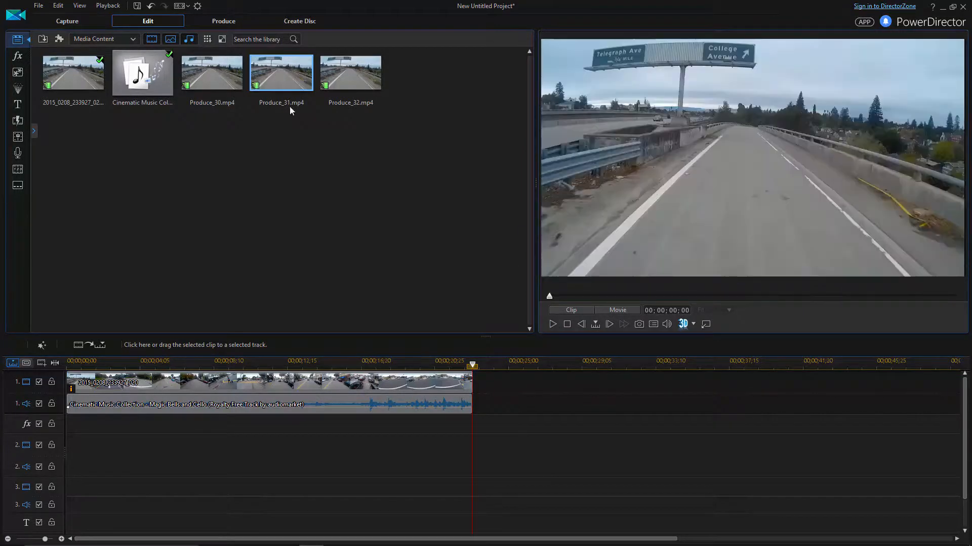
pyautogui.moveTo(552, 323)
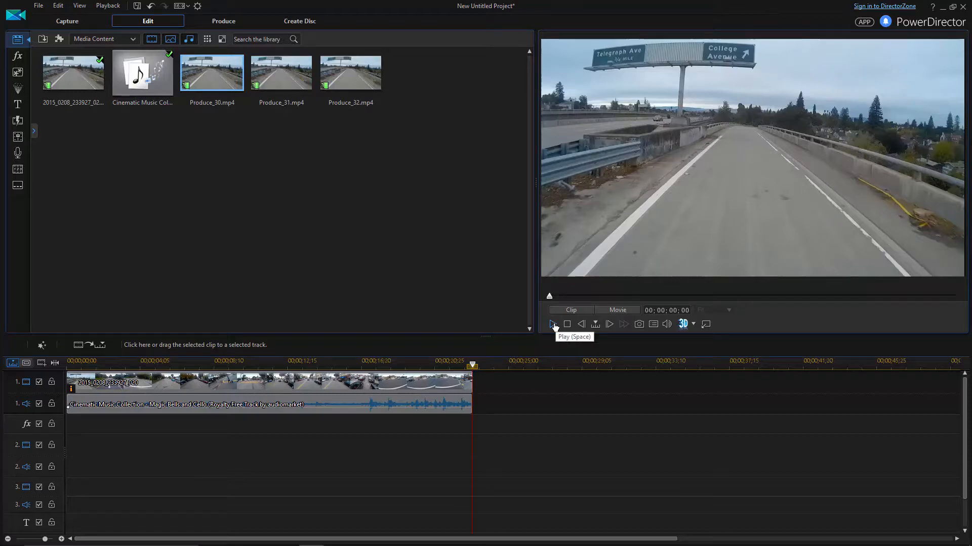
pyautogui.click(553, 323)
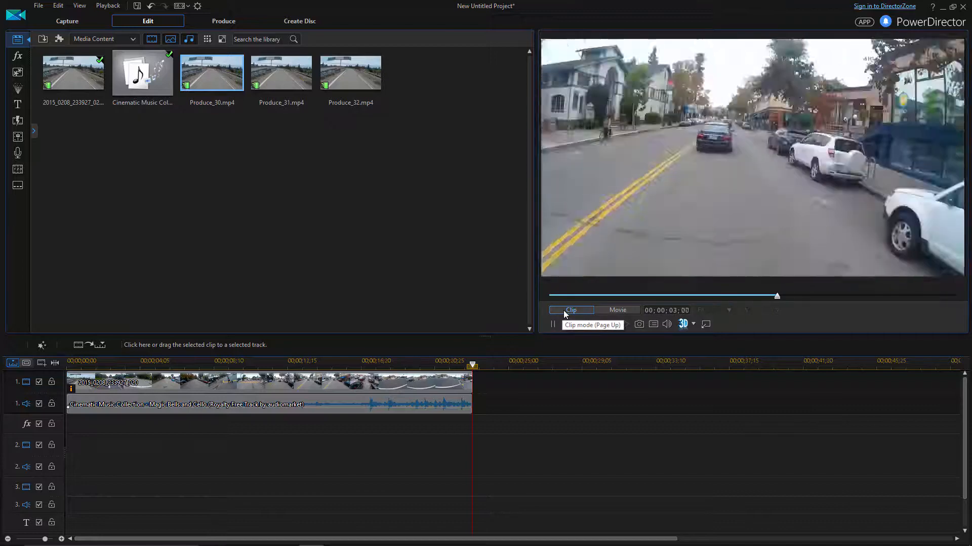
pyautogui.click(553, 324)
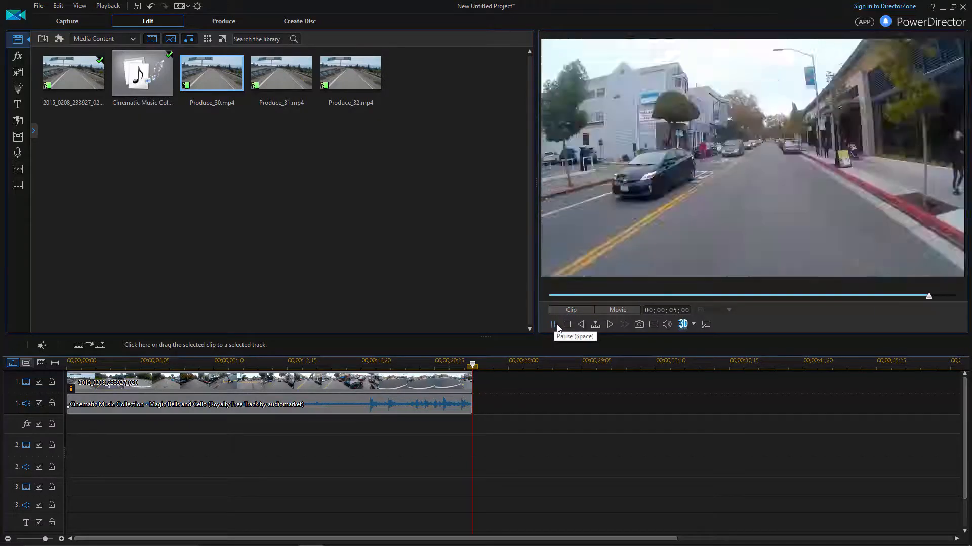